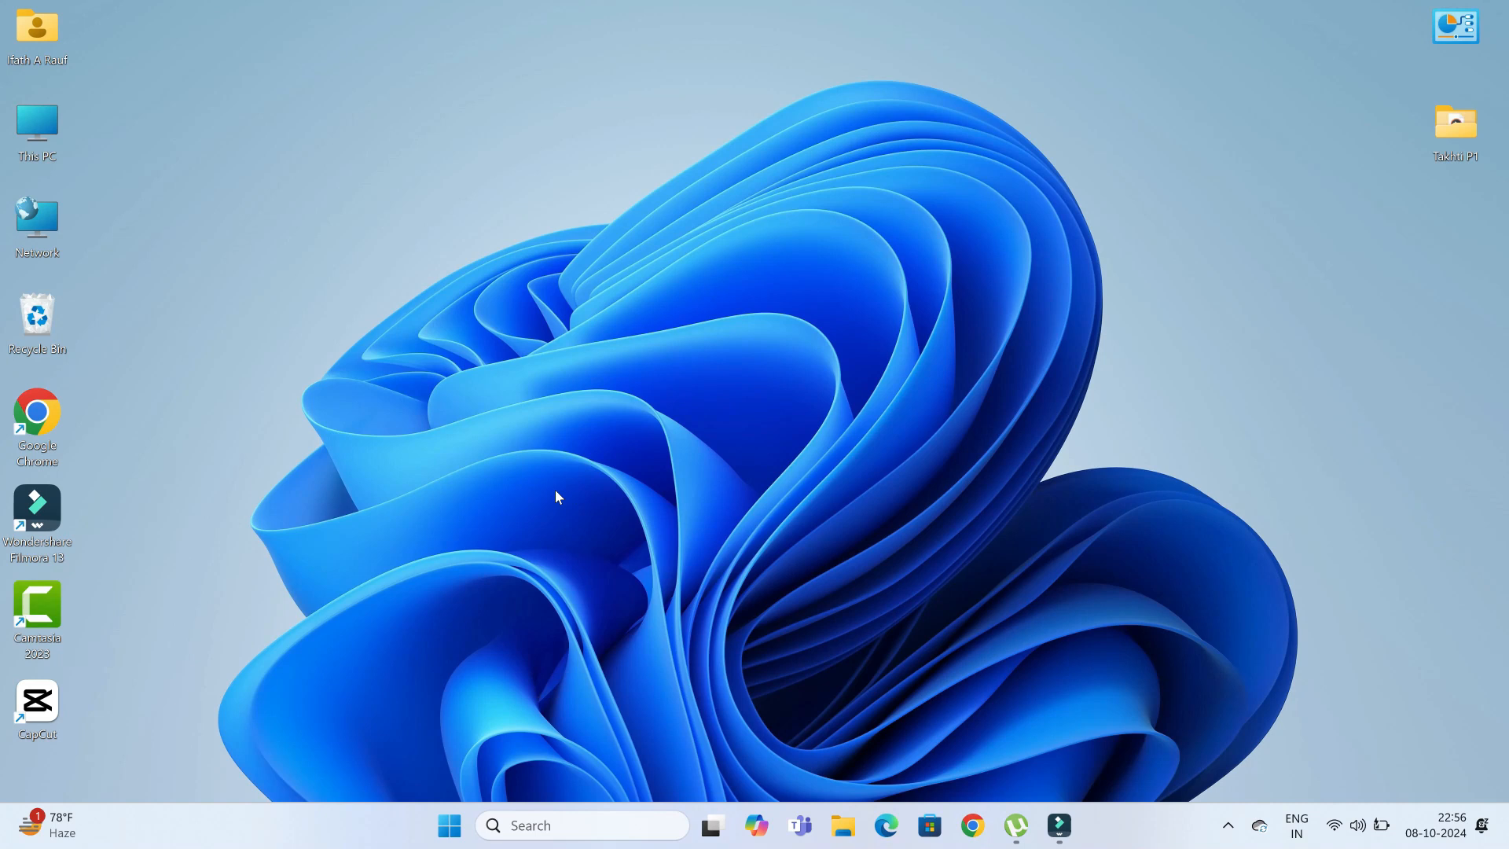
mouse_move(490, 517)
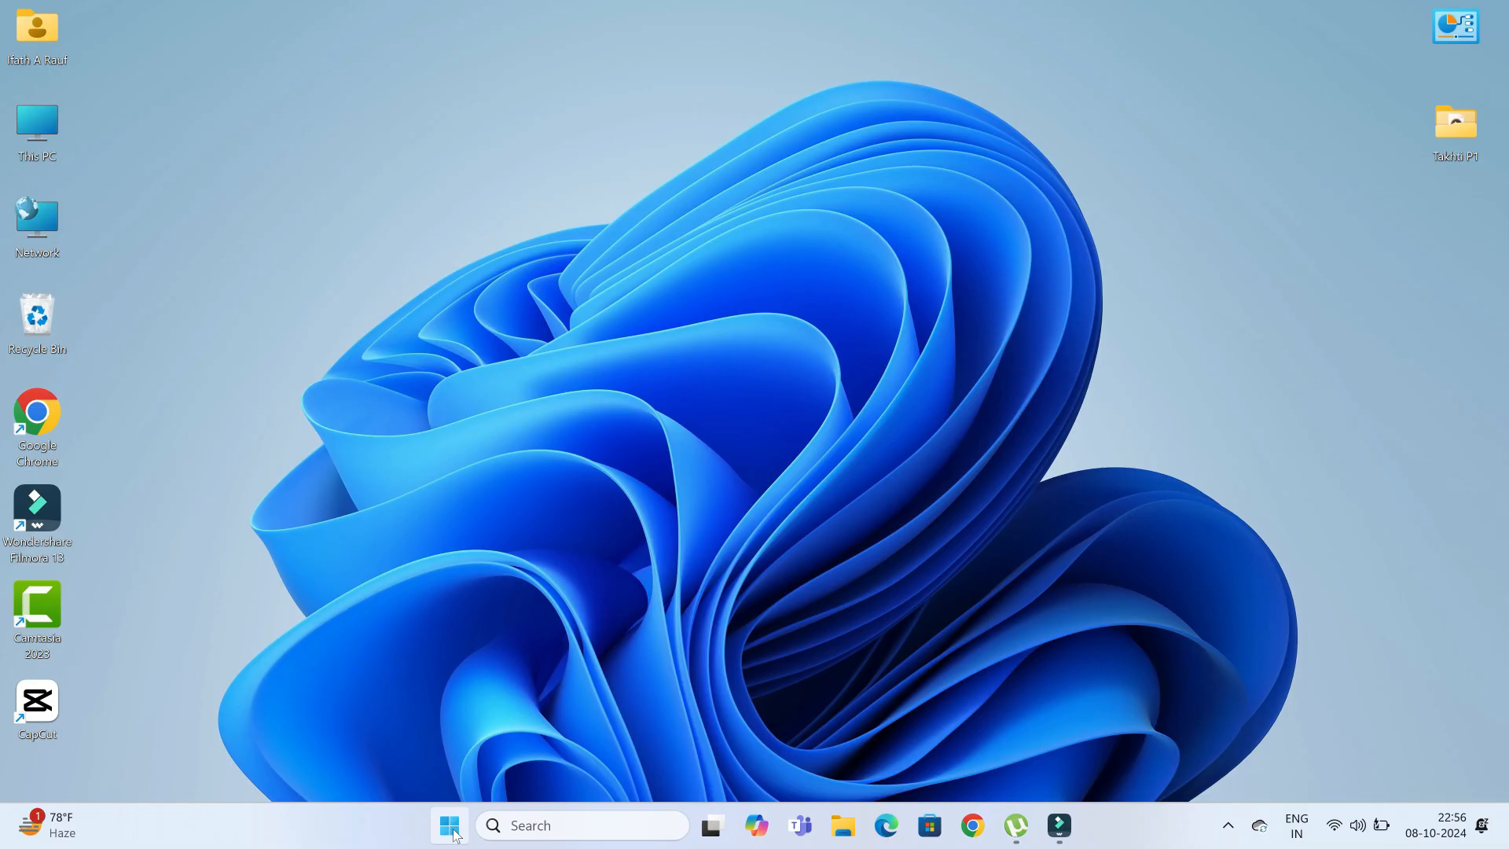
- Launch Settings from Start and run Check for updates on the Windows Update page
click(447, 825)
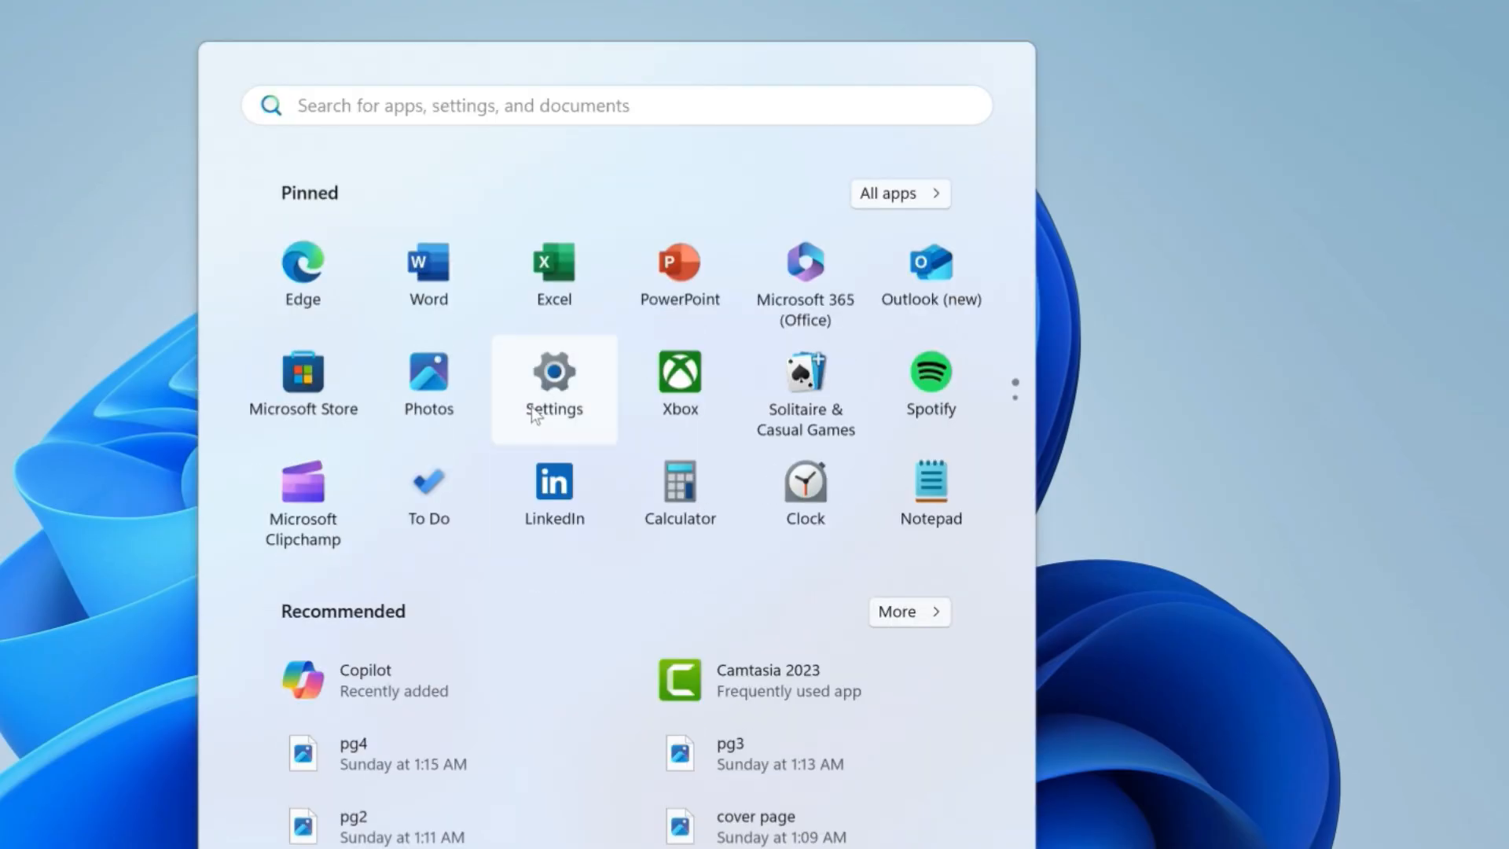
click(554, 381)
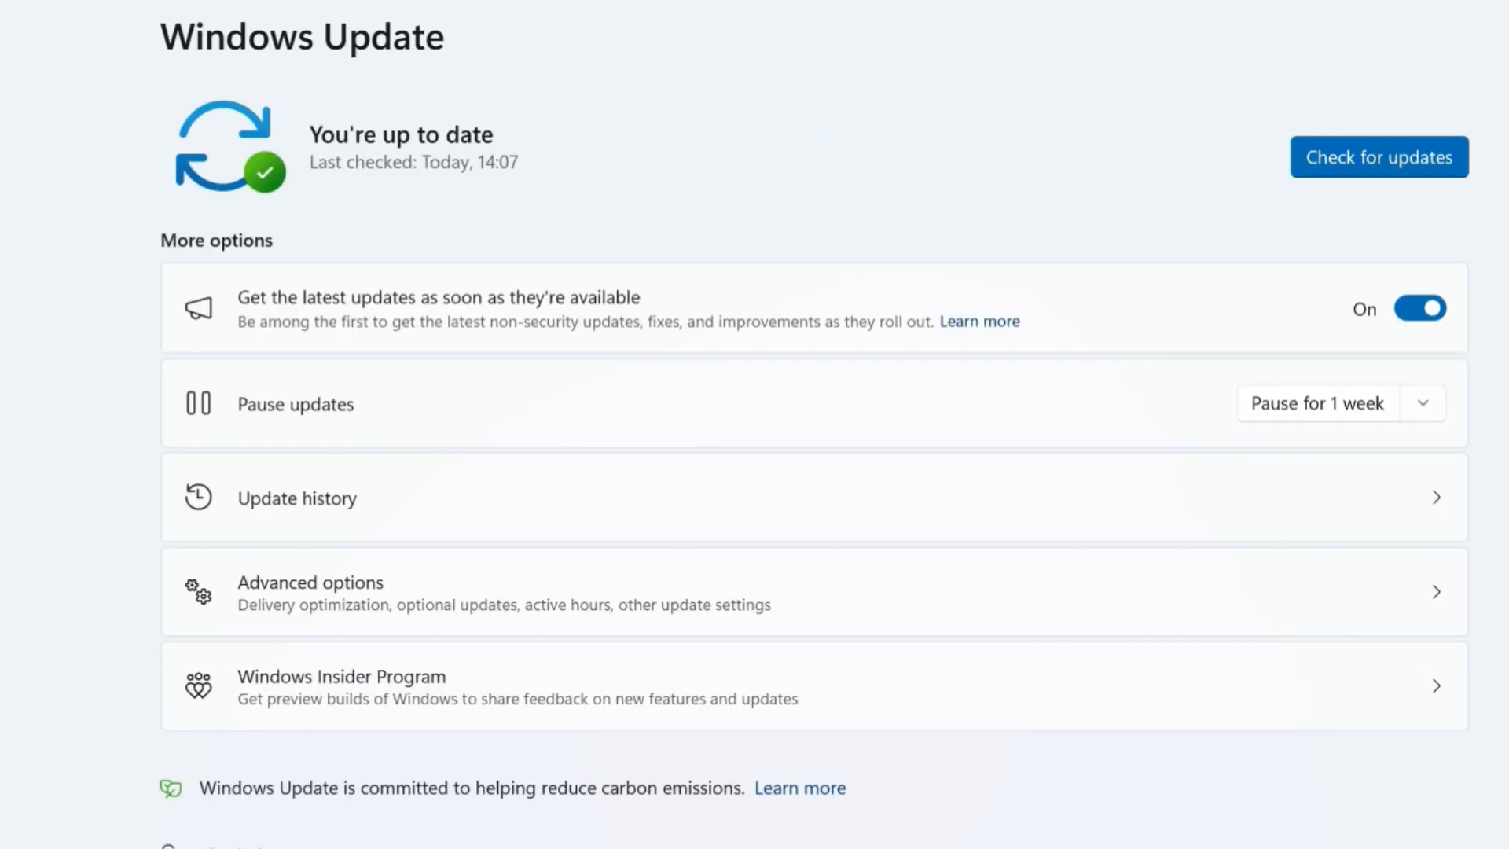
mouse_move(561, 334)
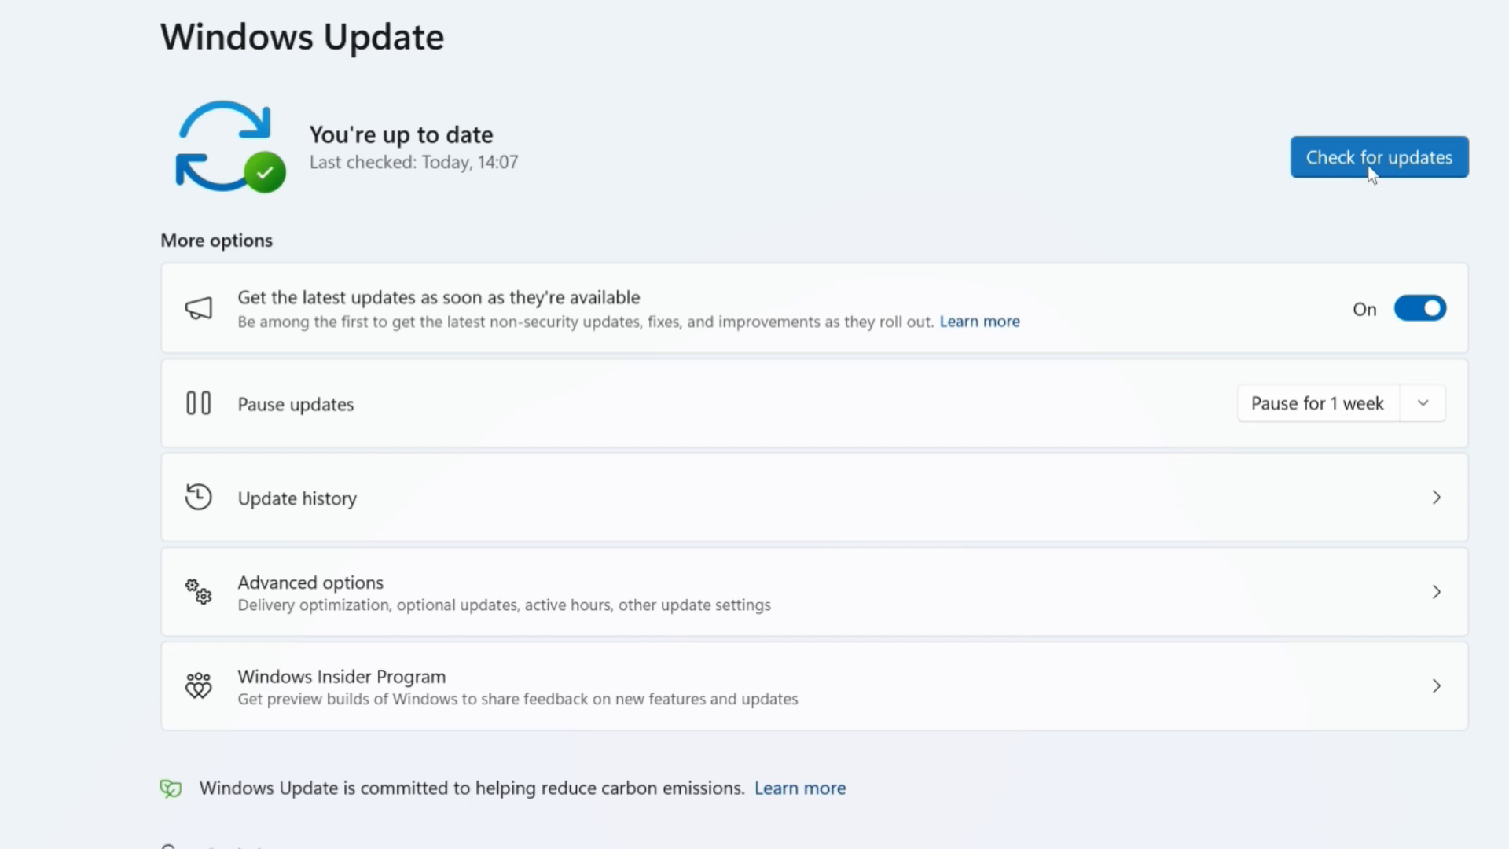
click(1378, 157)
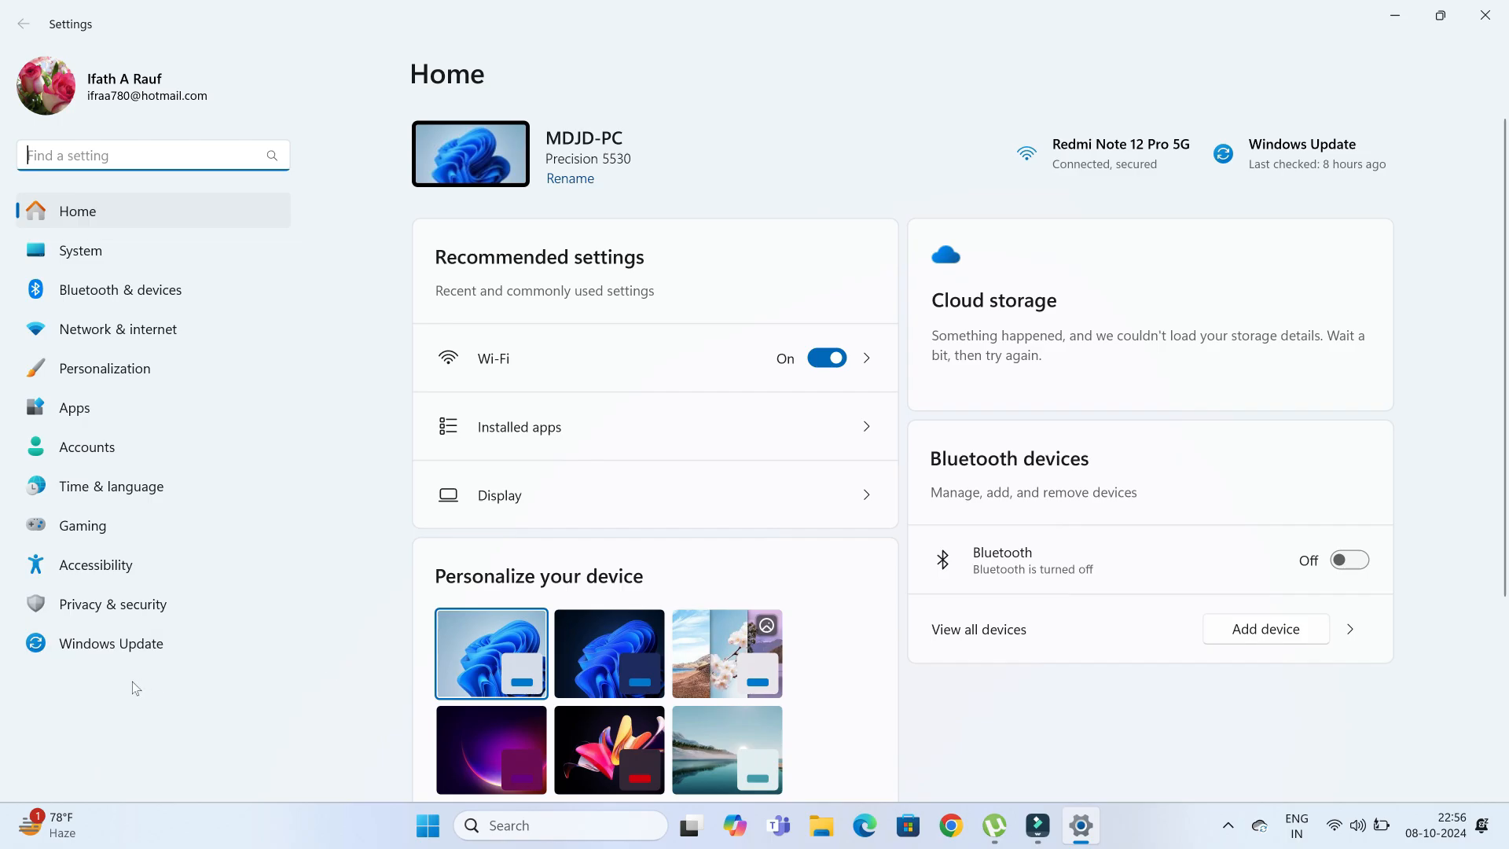
click(110, 643)
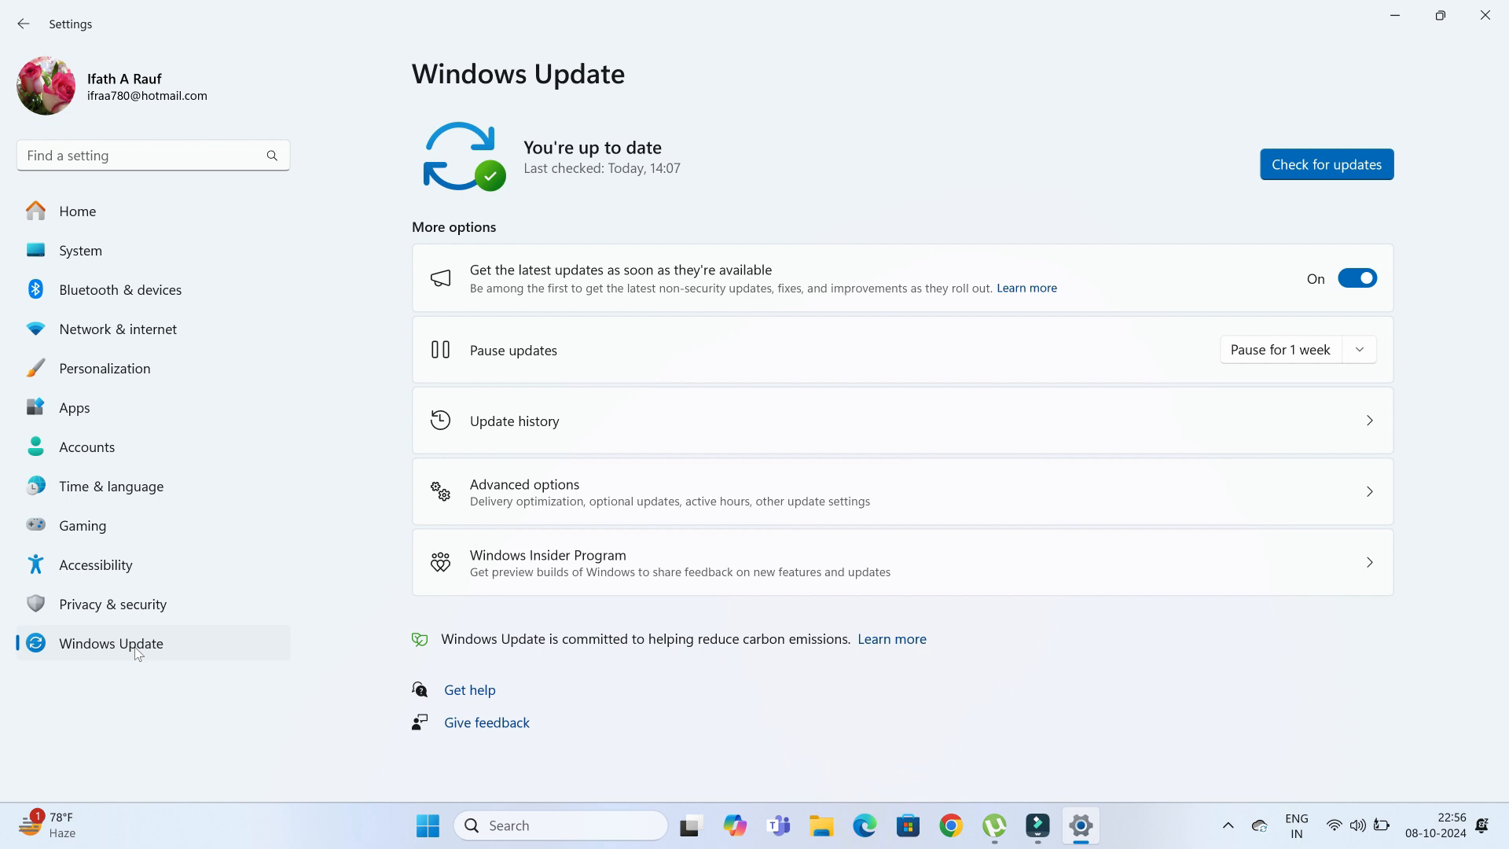
click(1325, 164)
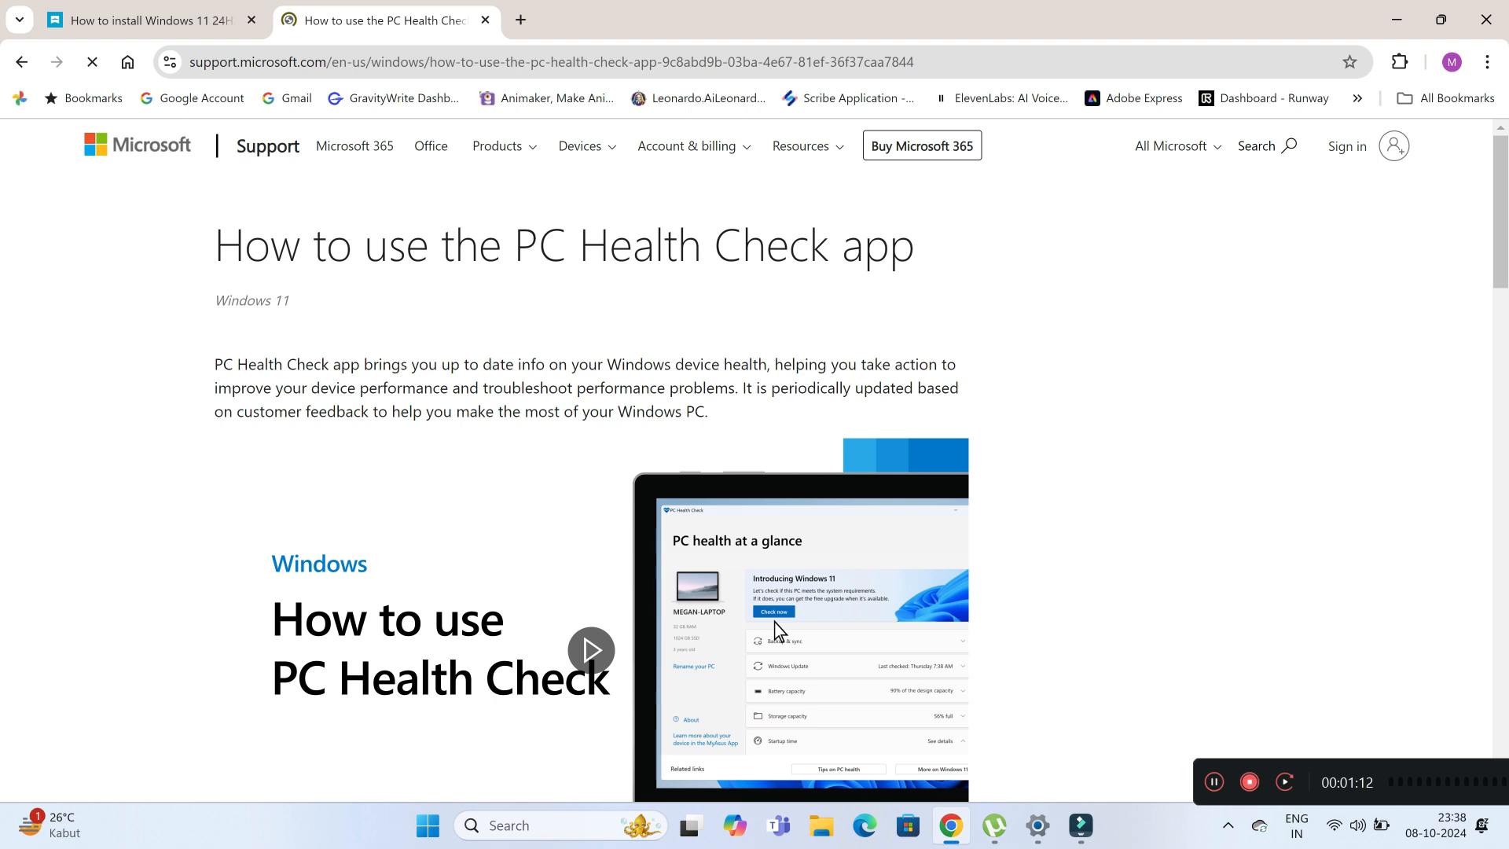
- Finish PC Health Check setup, review all Windows 11 requirement results, then close it
scroll(down, 3)
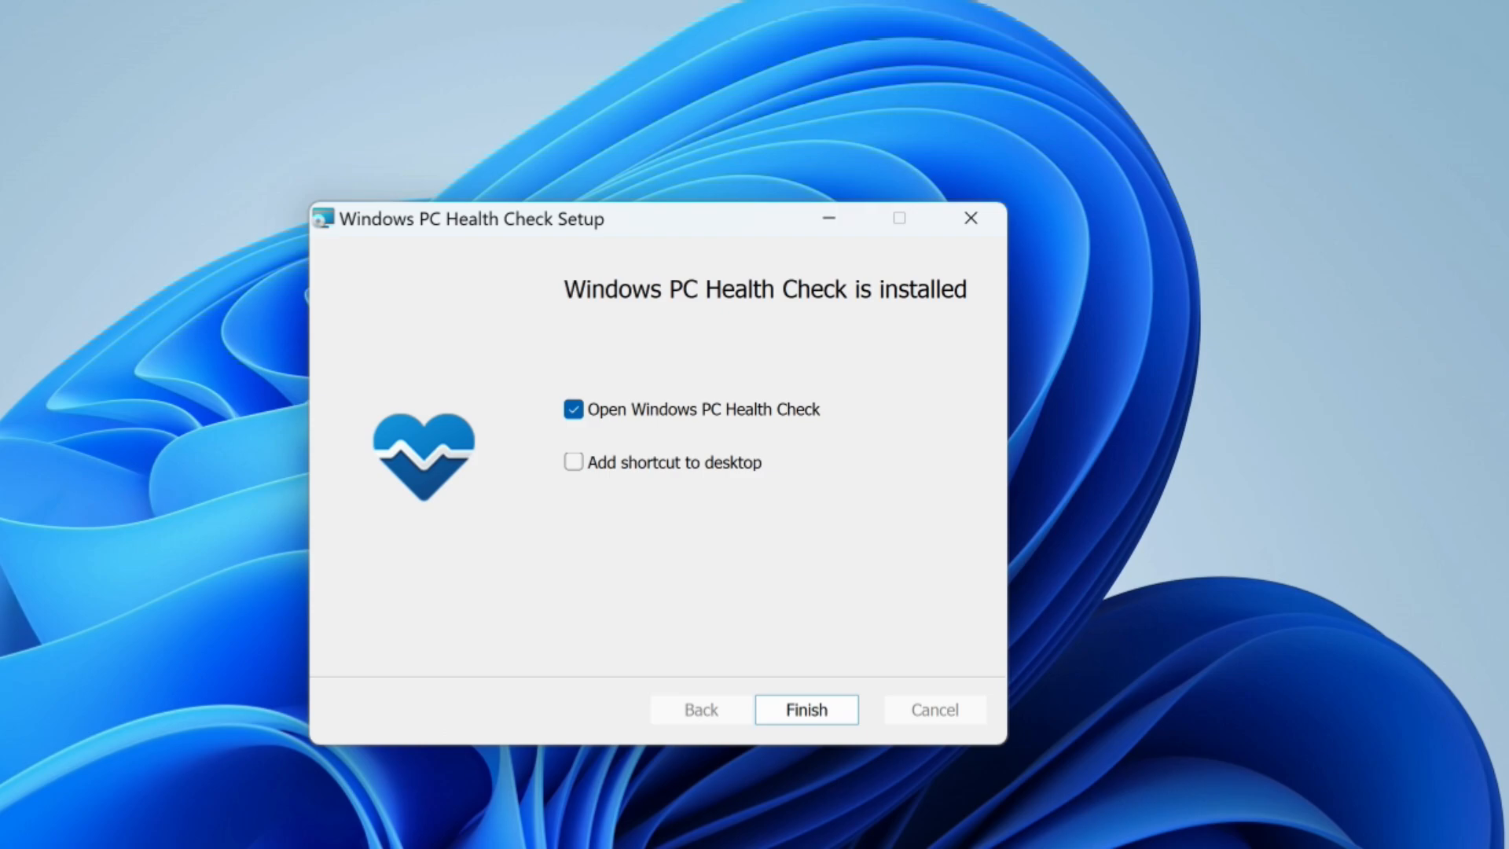
click(805, 709)
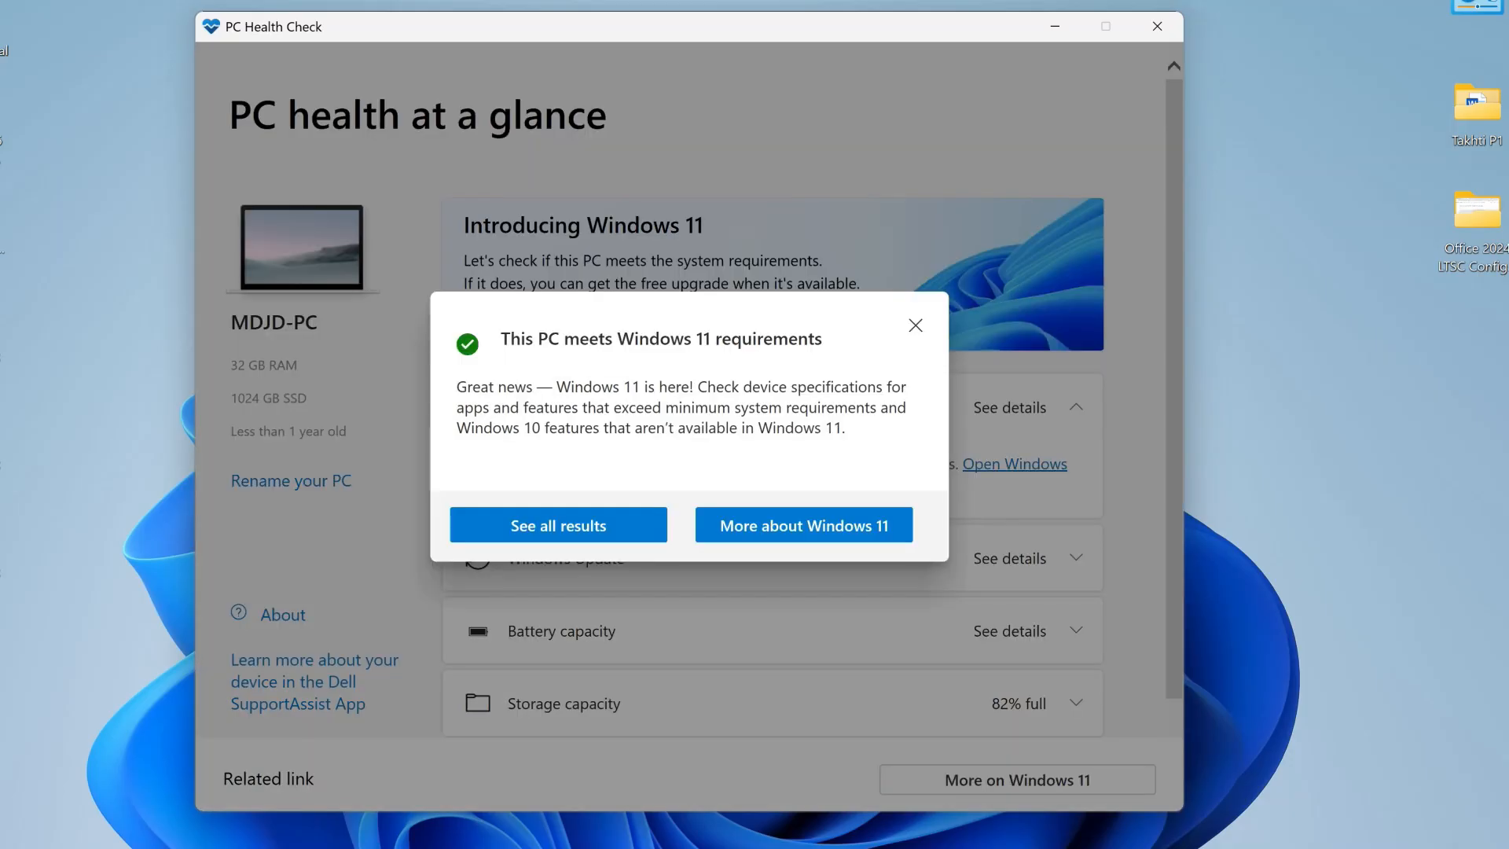
click(556, 525)
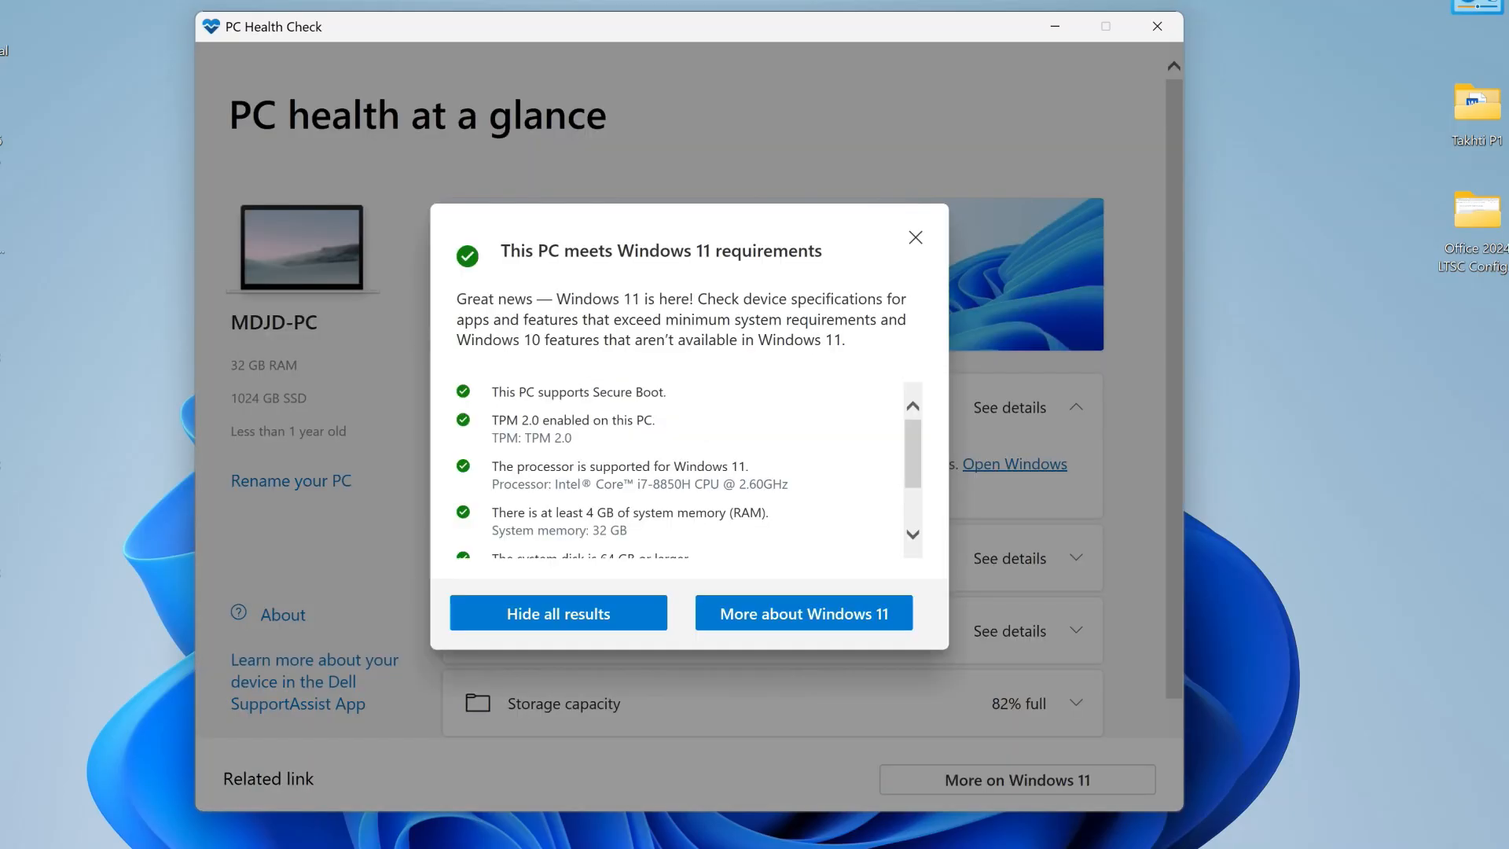
scroll(down, 3)
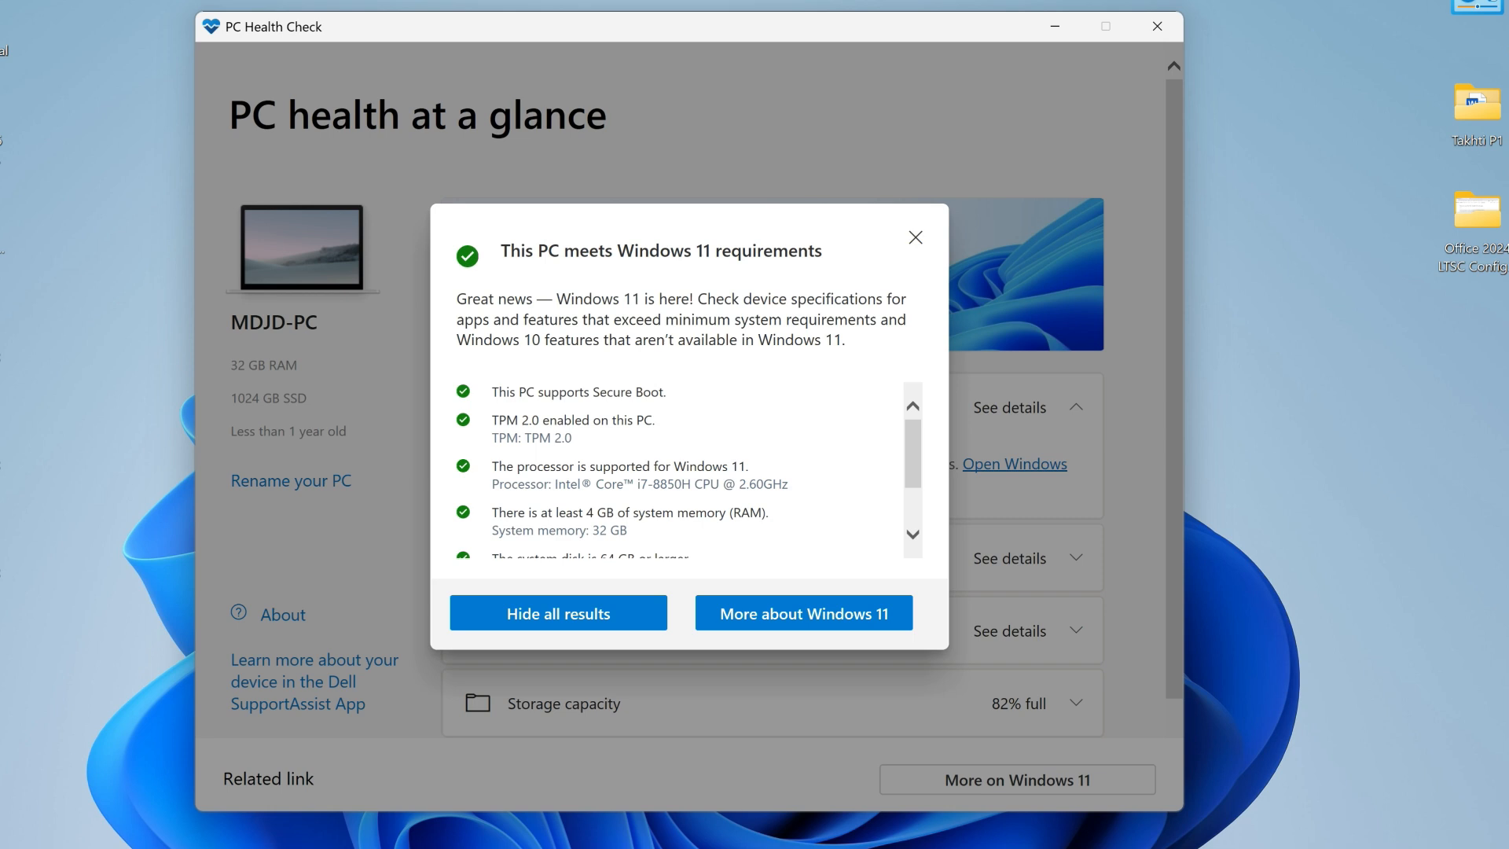
click(1155, 27)
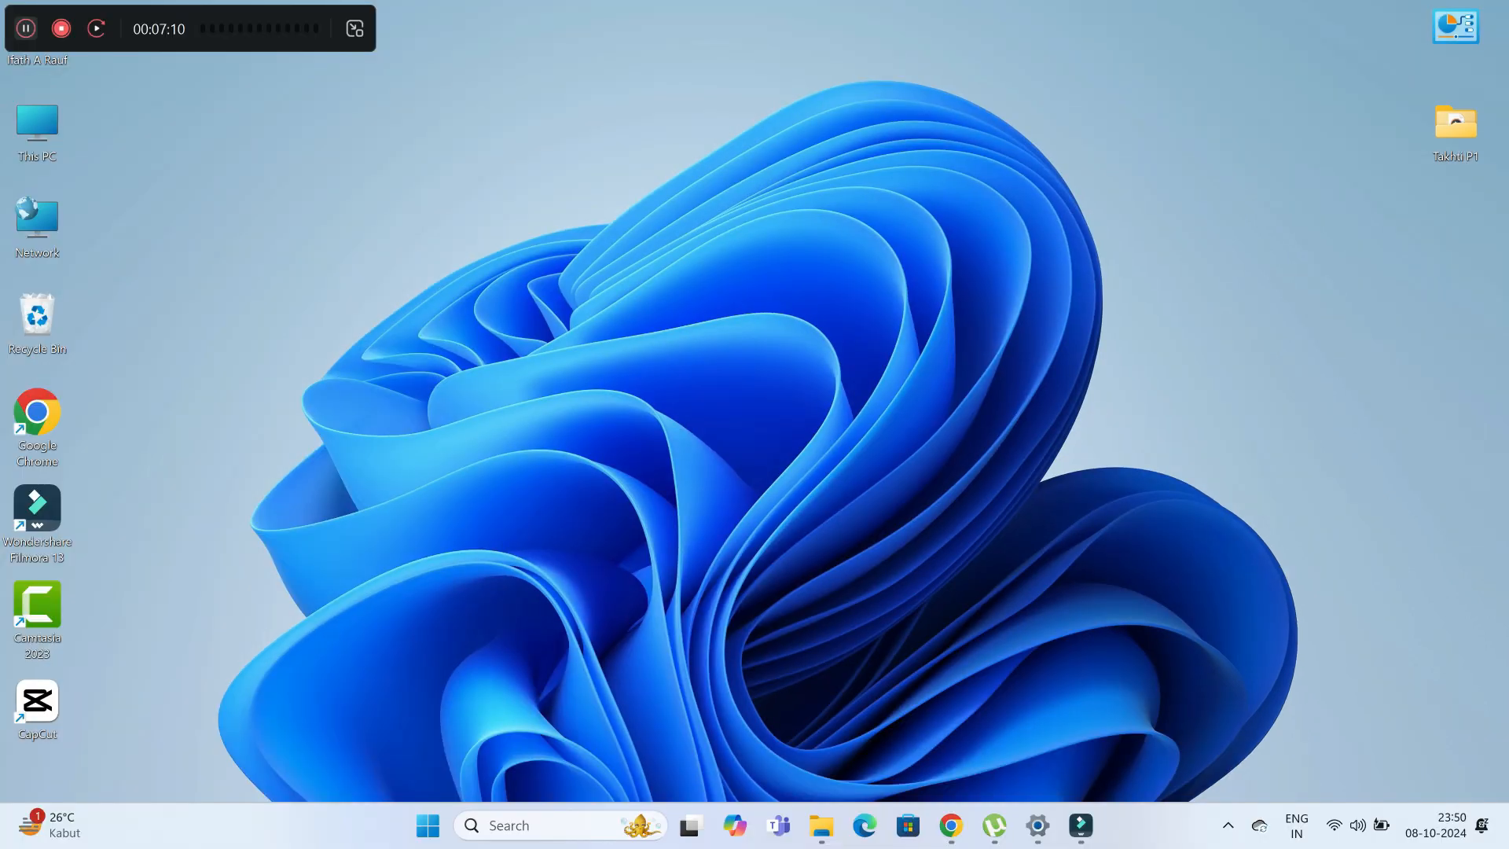
- Search for 'download windows 11' in Chrome and land on Microsoft's Download Windows 11 page
click(949, 825)
text(download windows 1)
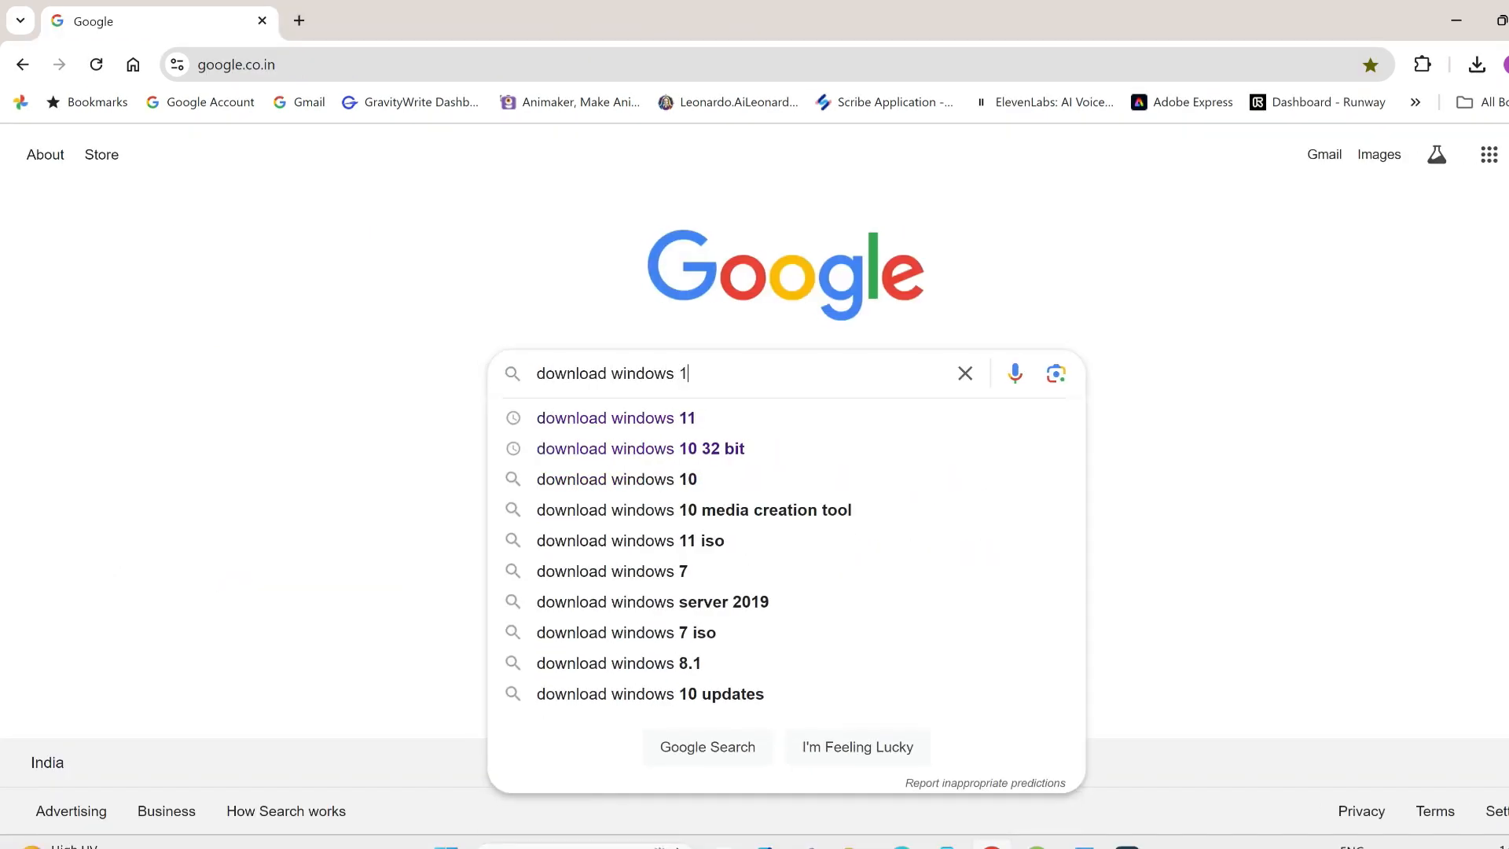
click(615, 418)
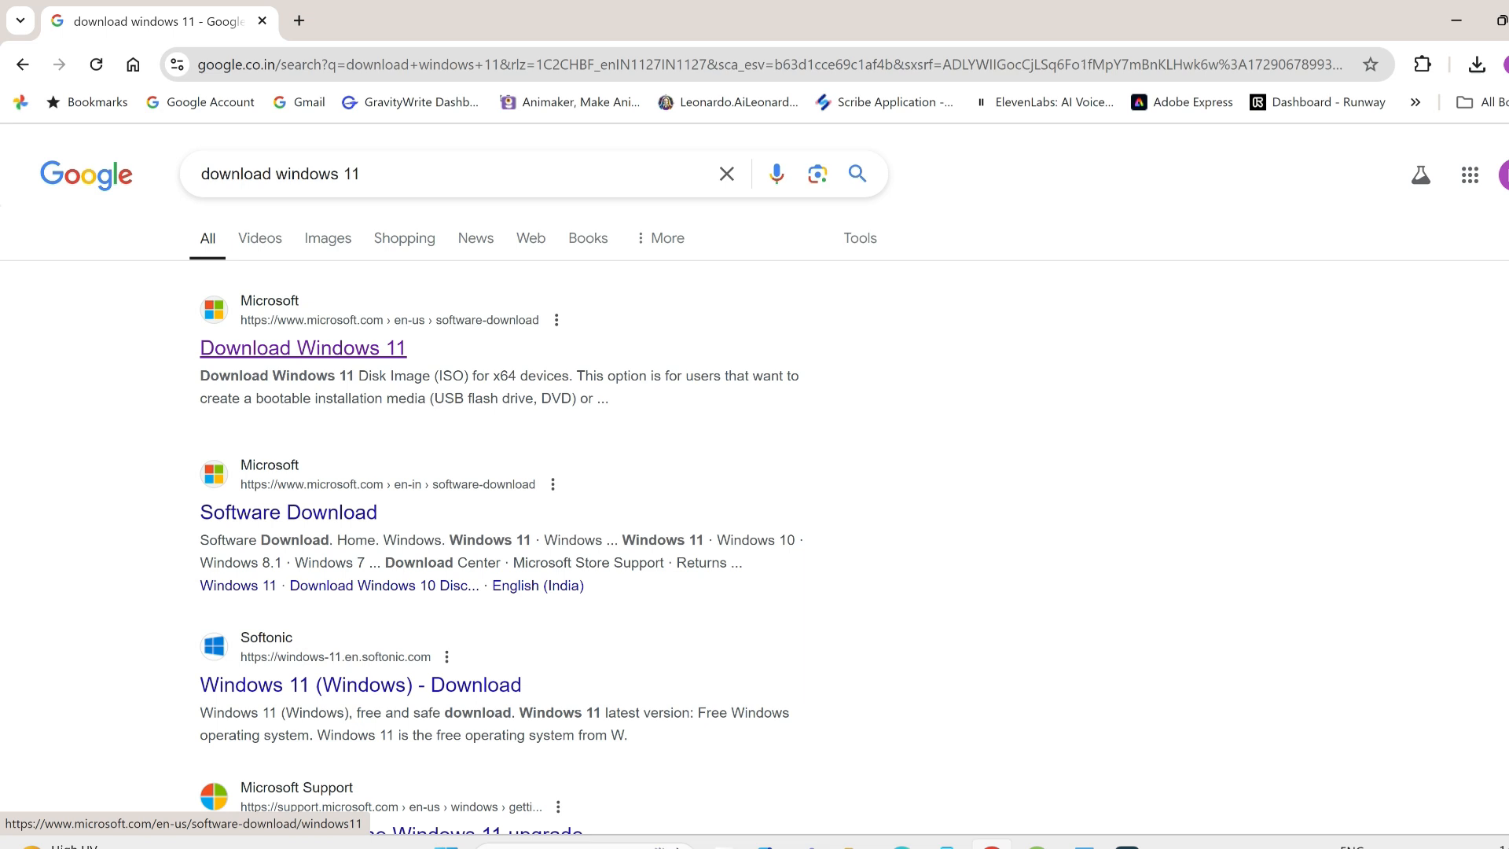
click(302, 347)
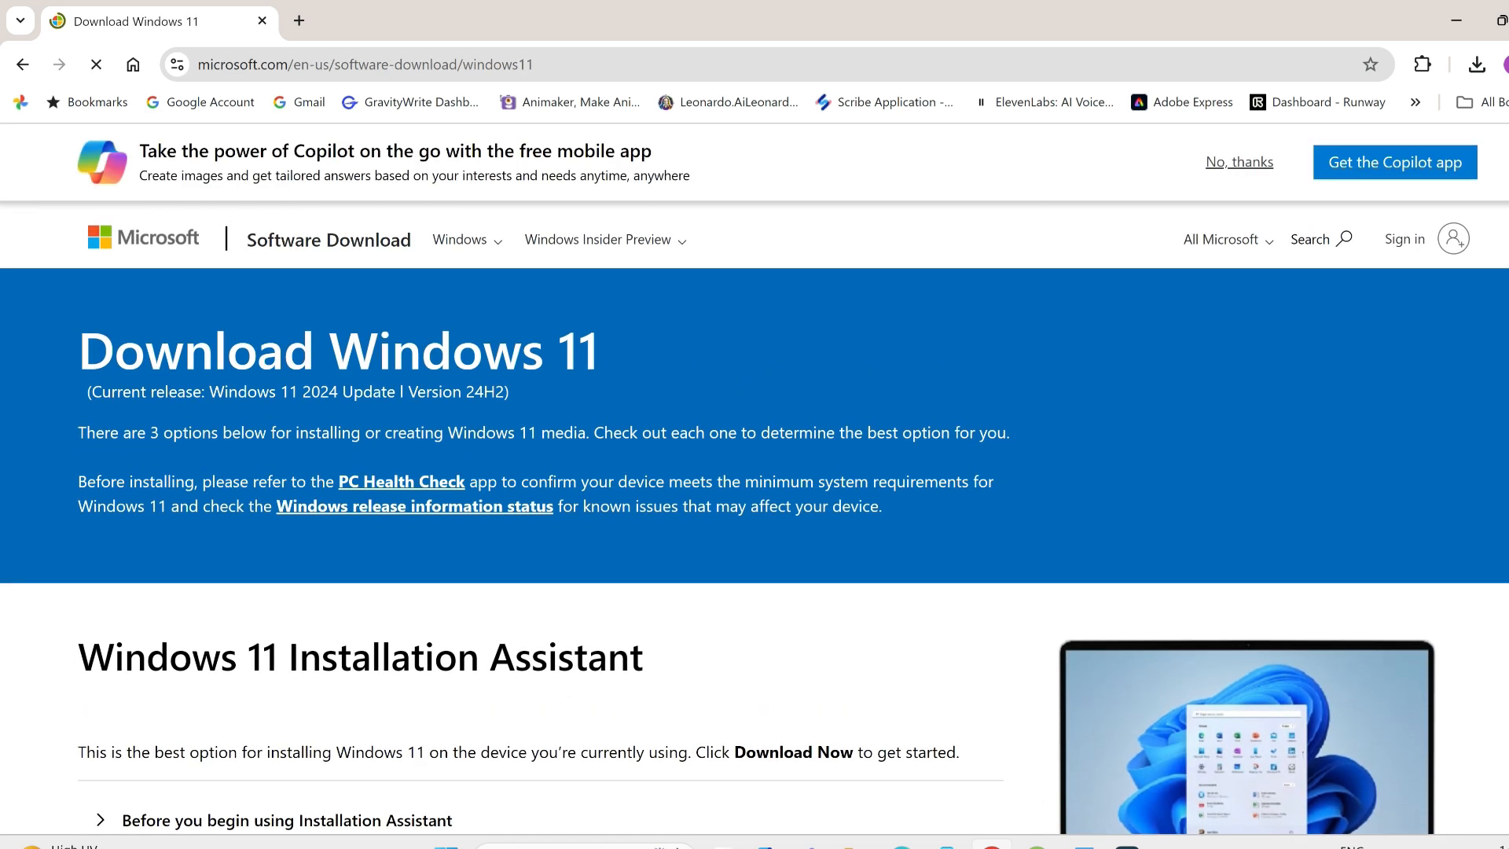
click(1237, 162)
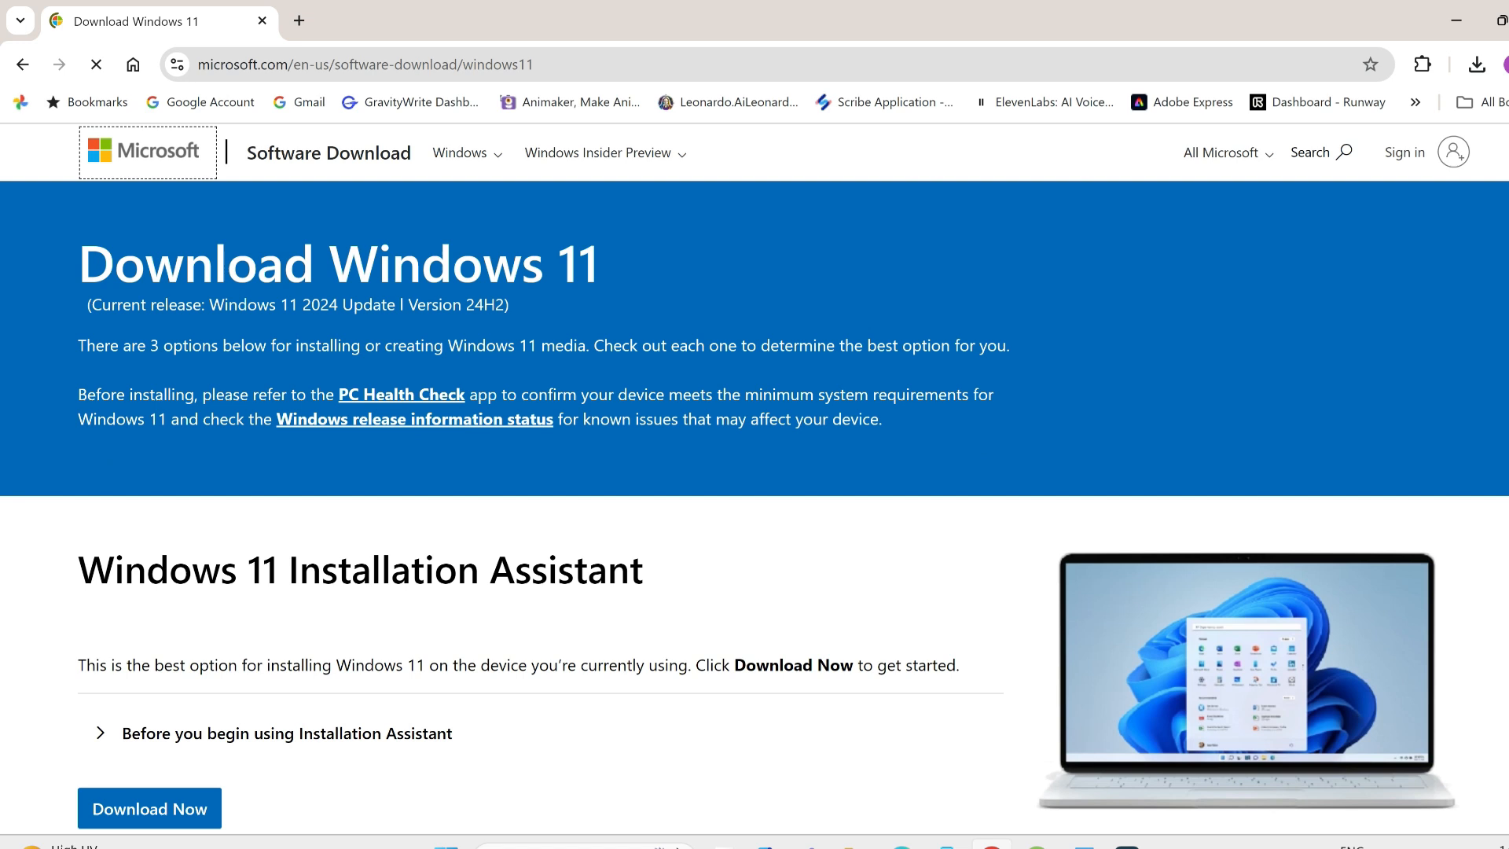
- Request the Windows 11 Installation Assistant via Download Now so the save dialog appears
scroll(down, 3)
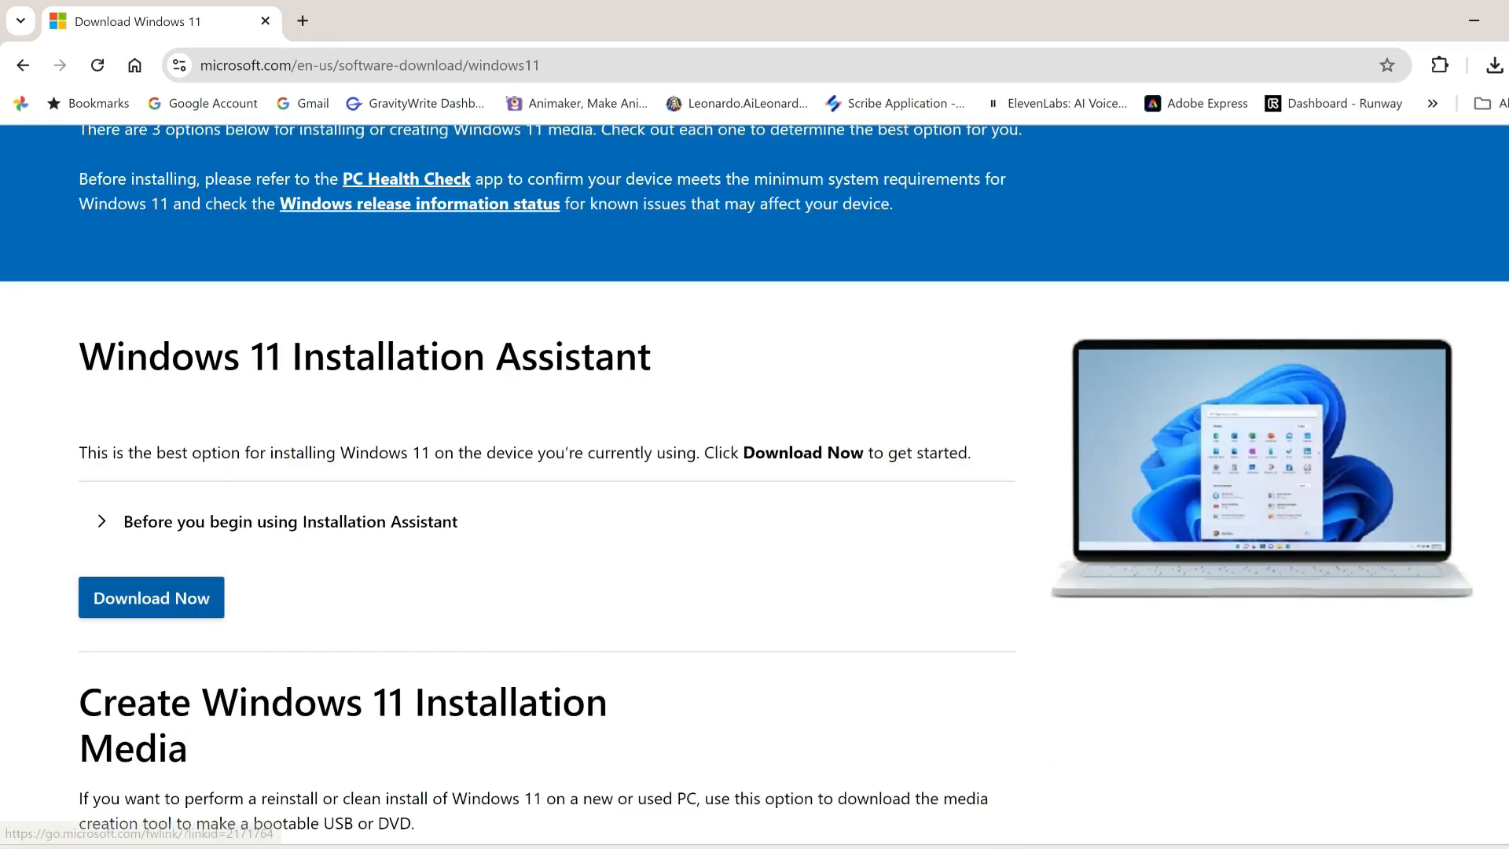
click(151, 597)
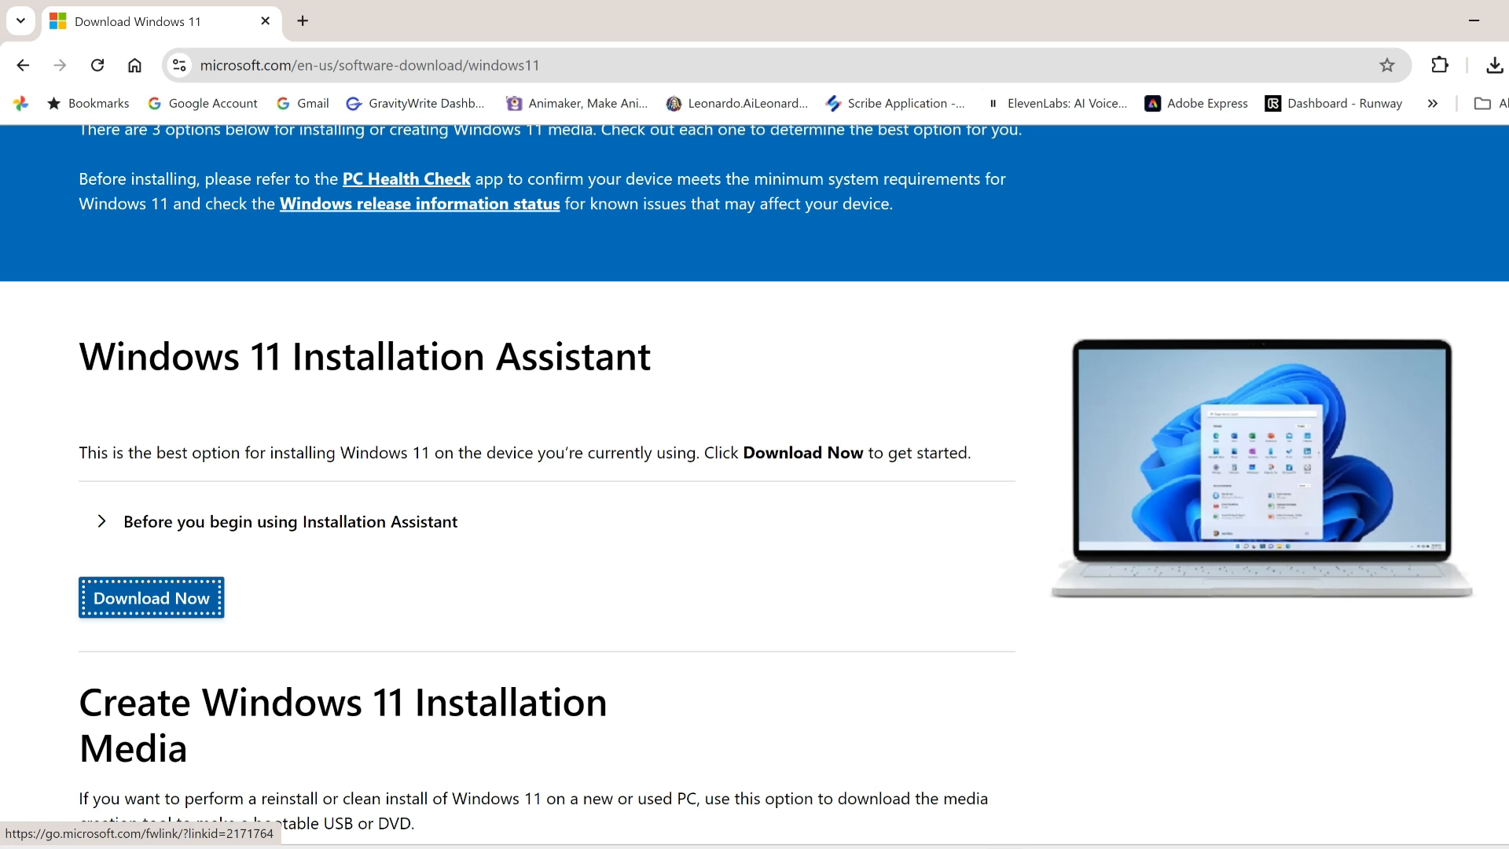
click(151, 597)
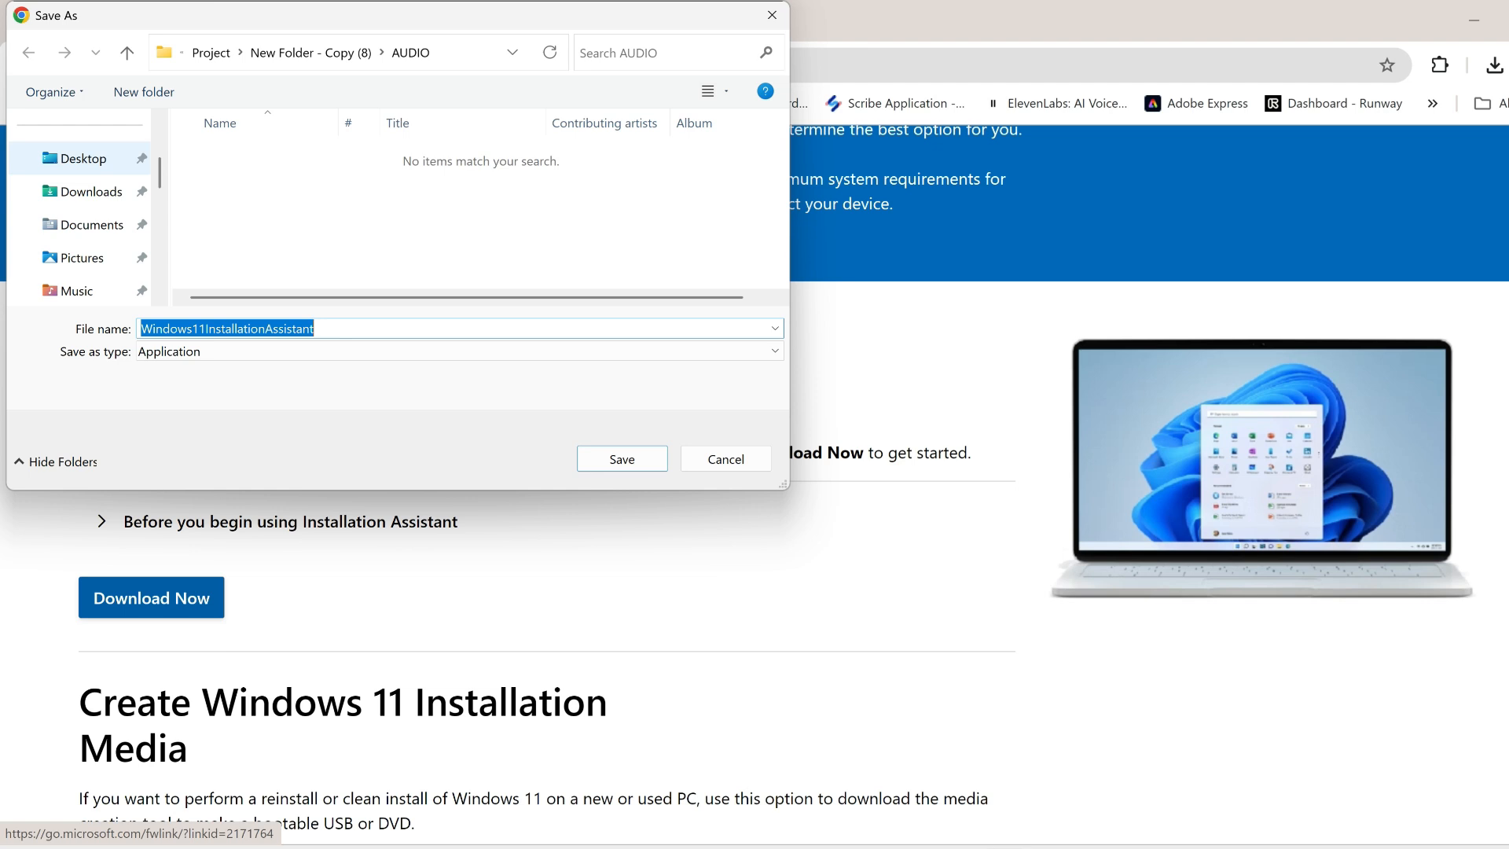
- Save Windows11InstallationAssistant to Downloads and launch it from Chrome's downloads panel
click(93, 190)
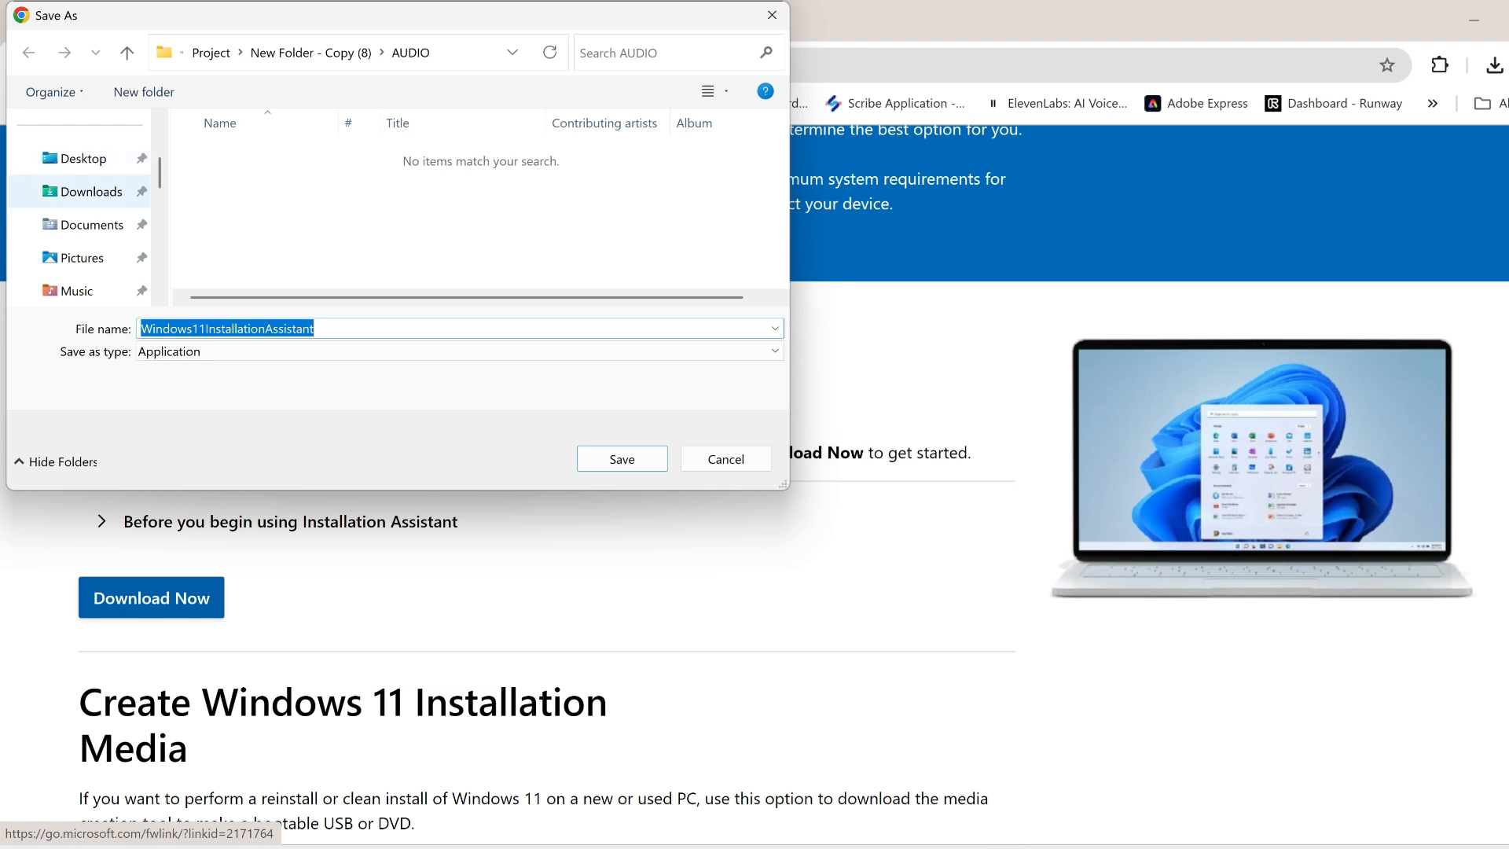
click(91, 190)
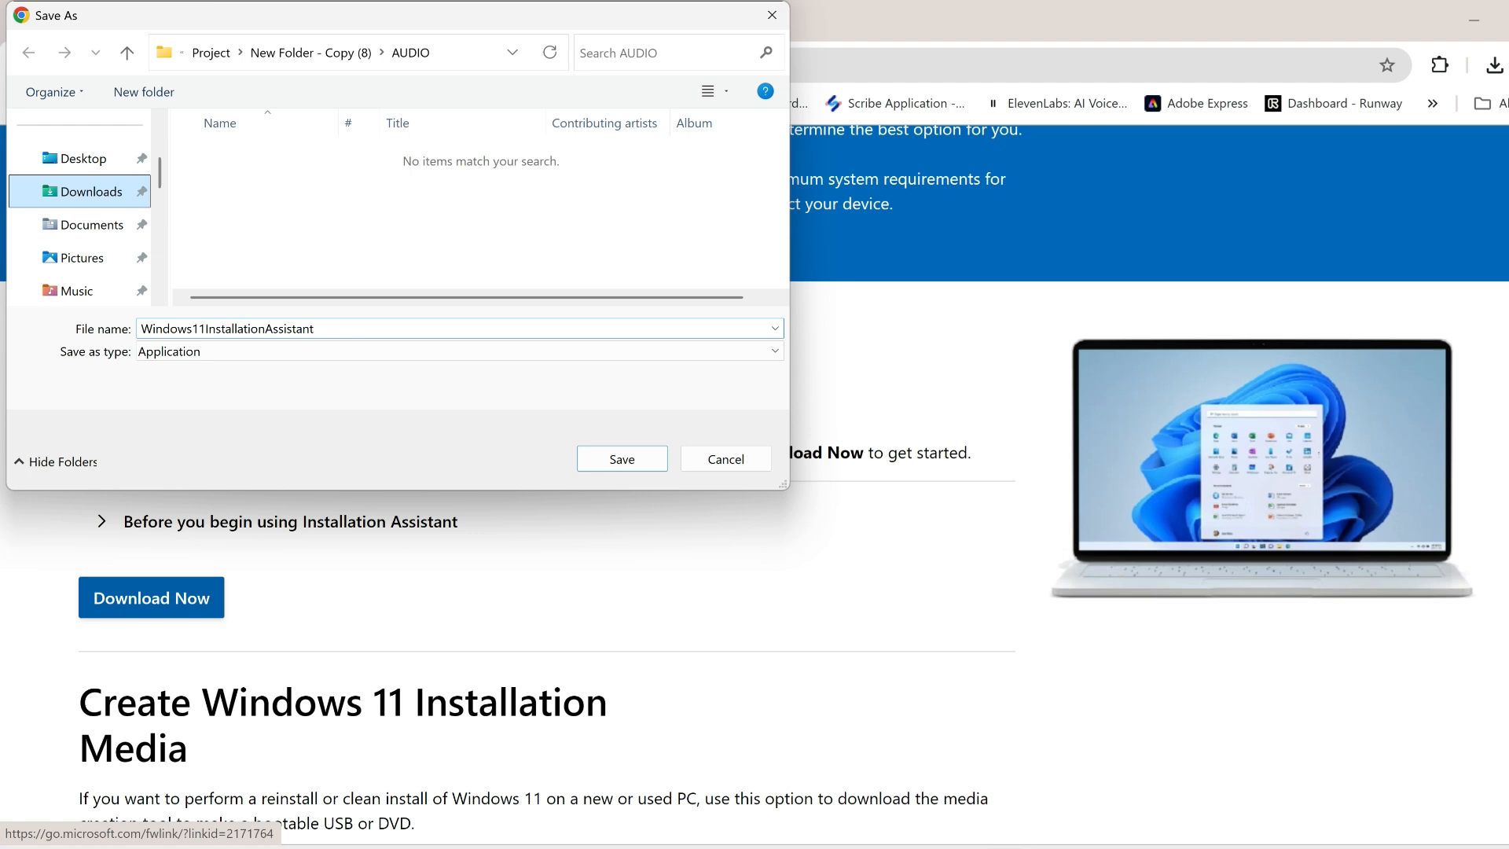
click(93, 190)
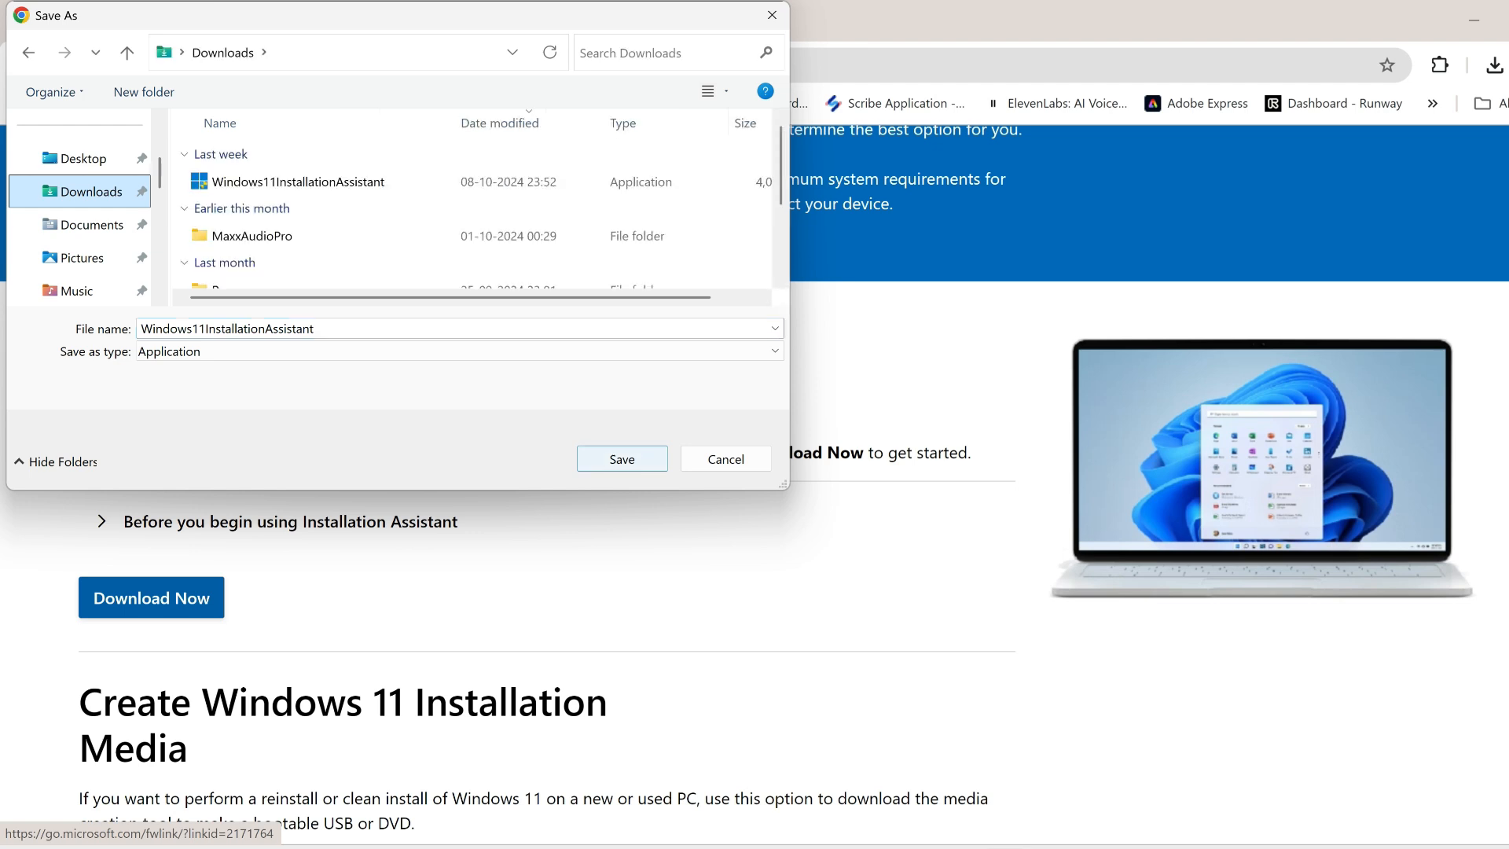
click(621, 458)
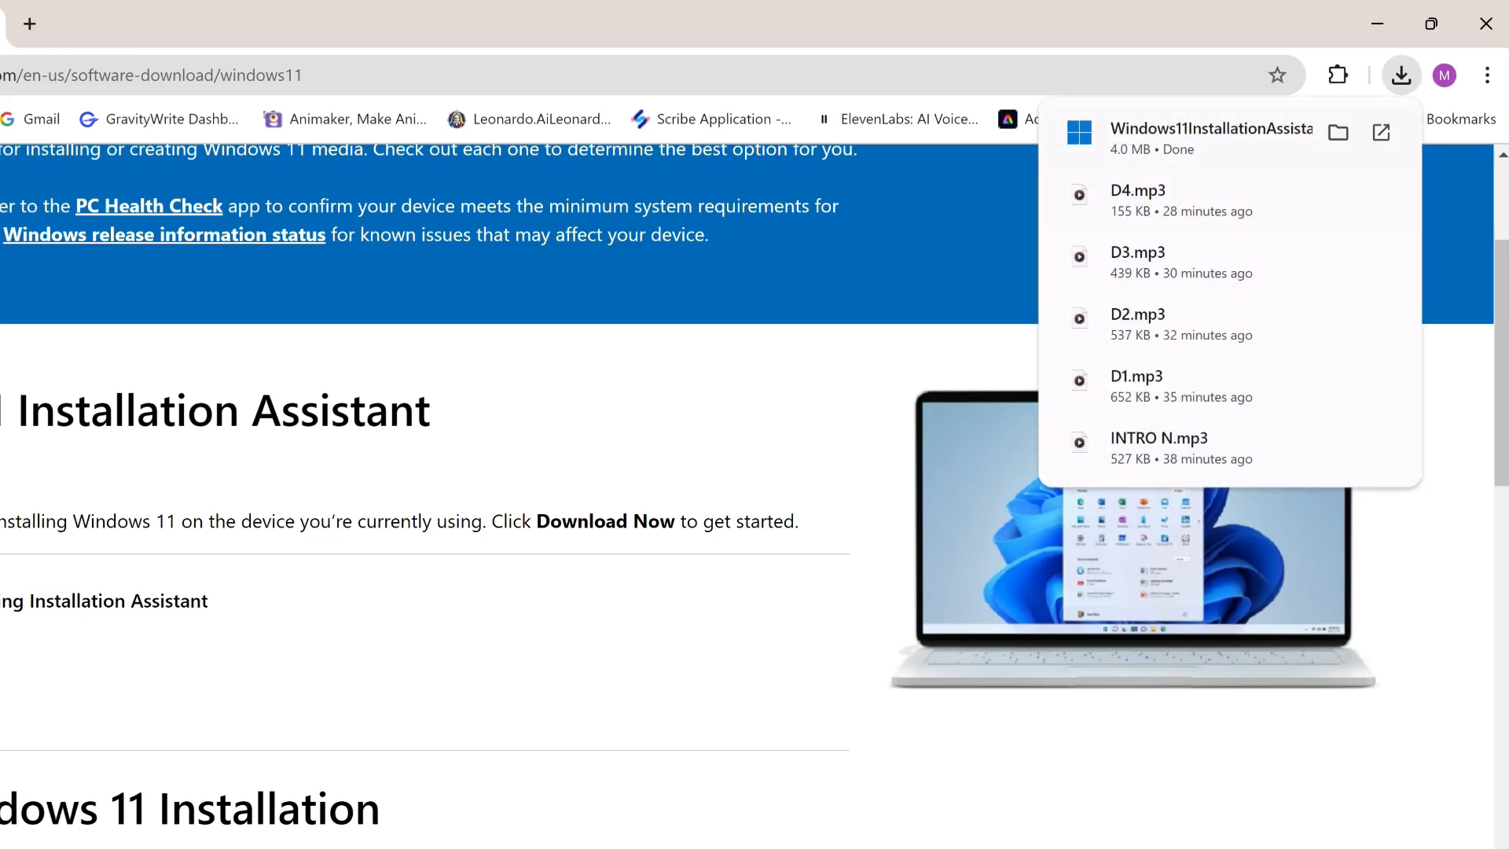
mouse_move(1381, 132)
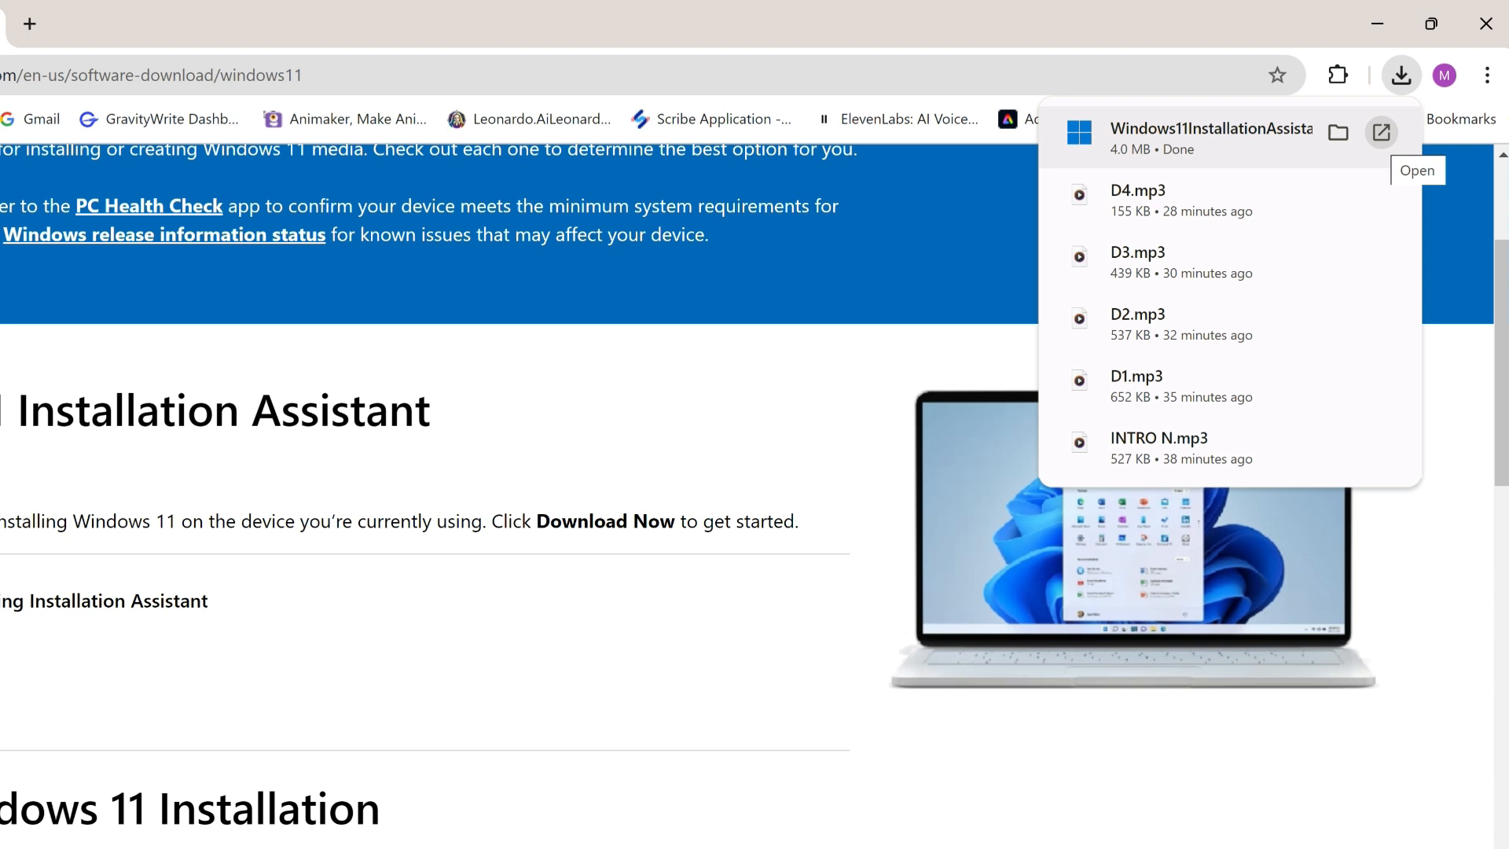
click(1402, 75)
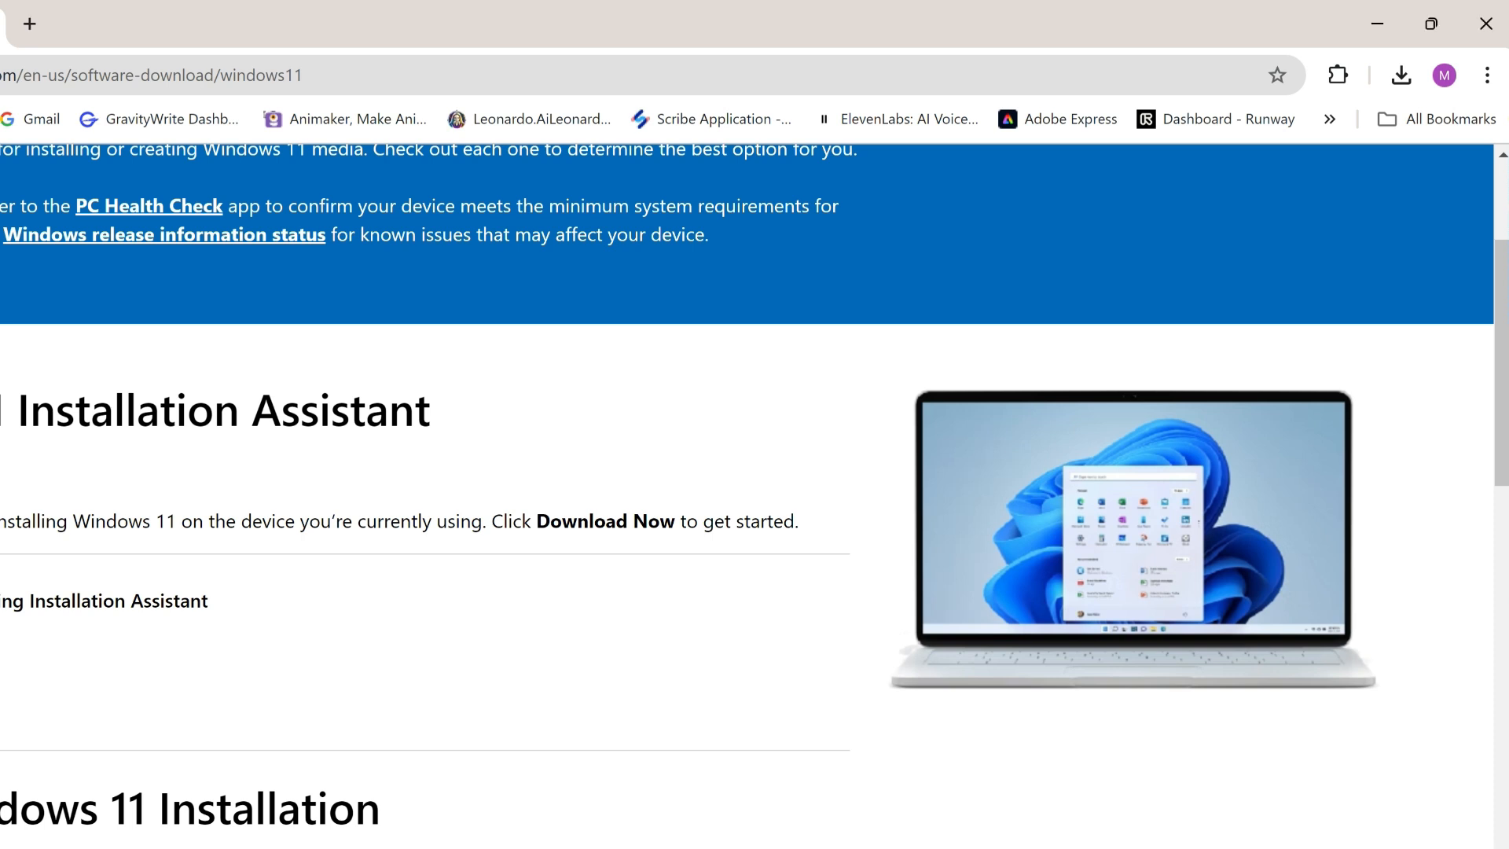
- Accept the license so the Installation Assistant starts installing Windows 11
click(605, 520)
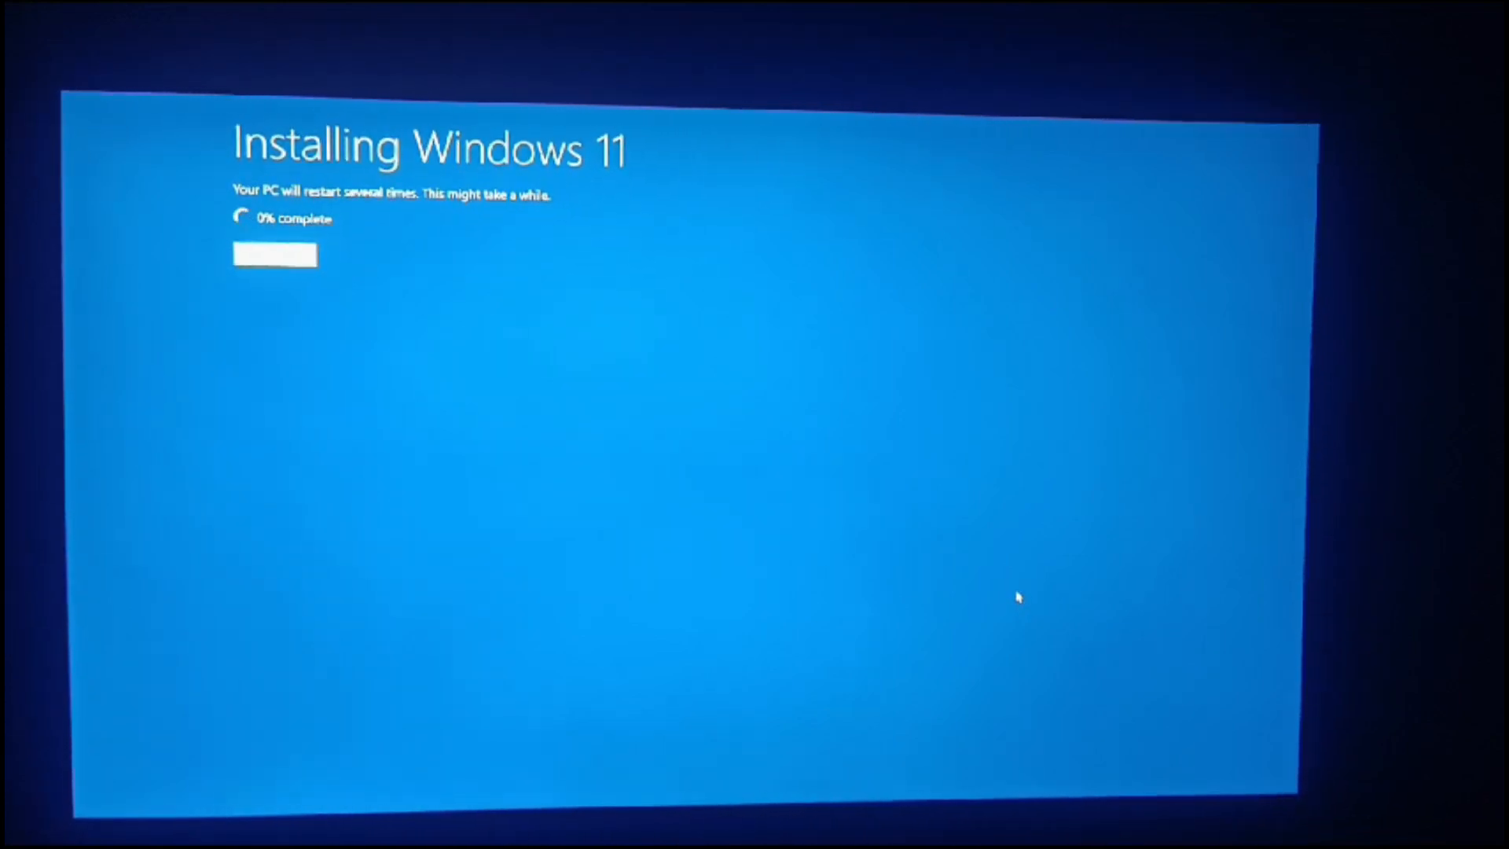
- After the reboot, briefly launch Settings from Start on the upgraded Windows 11 desktop
click(541, 811)
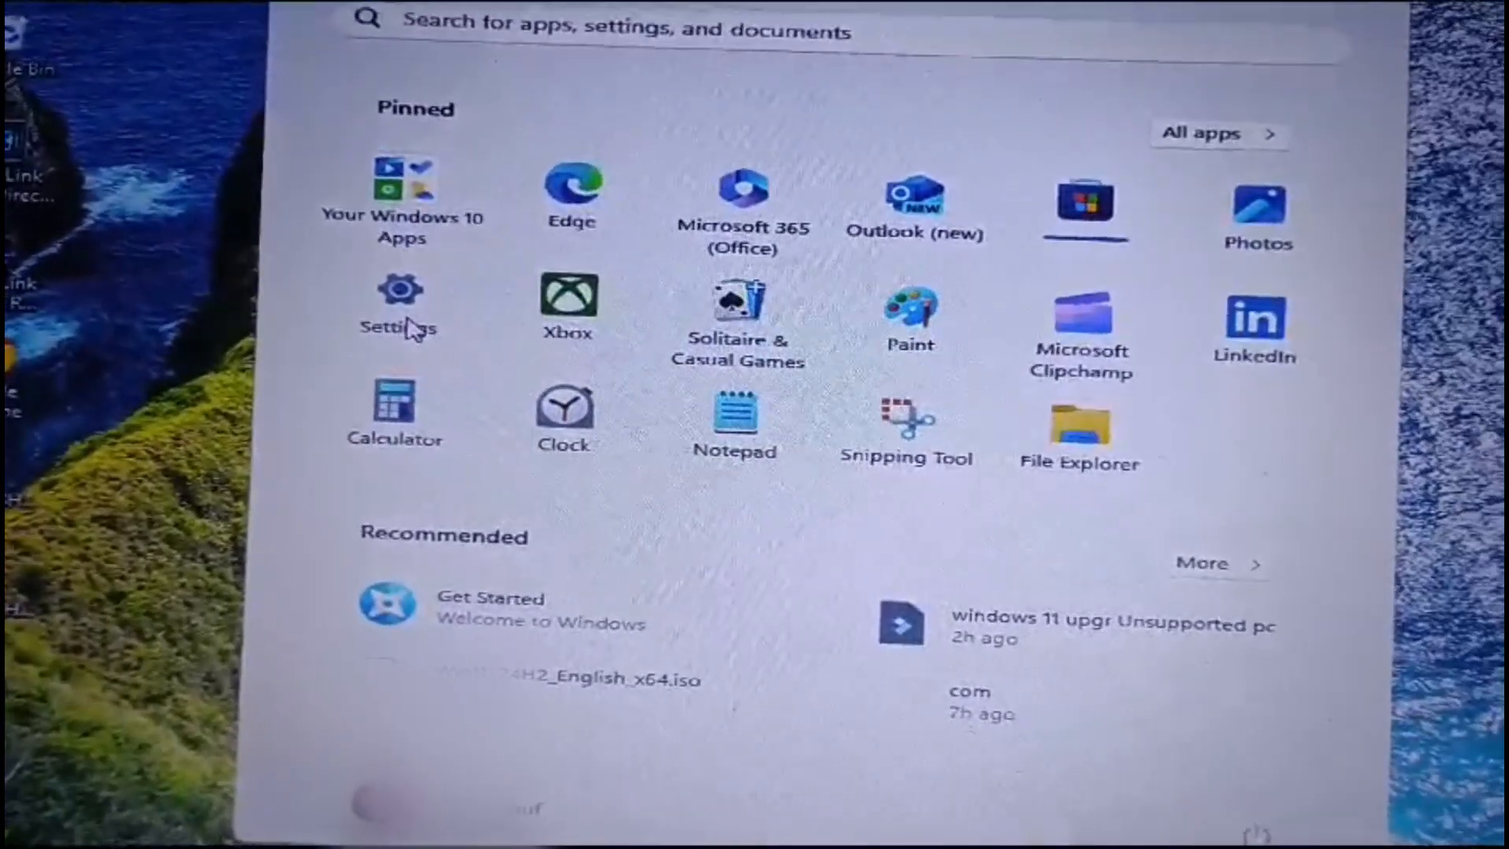
click(398, 289)
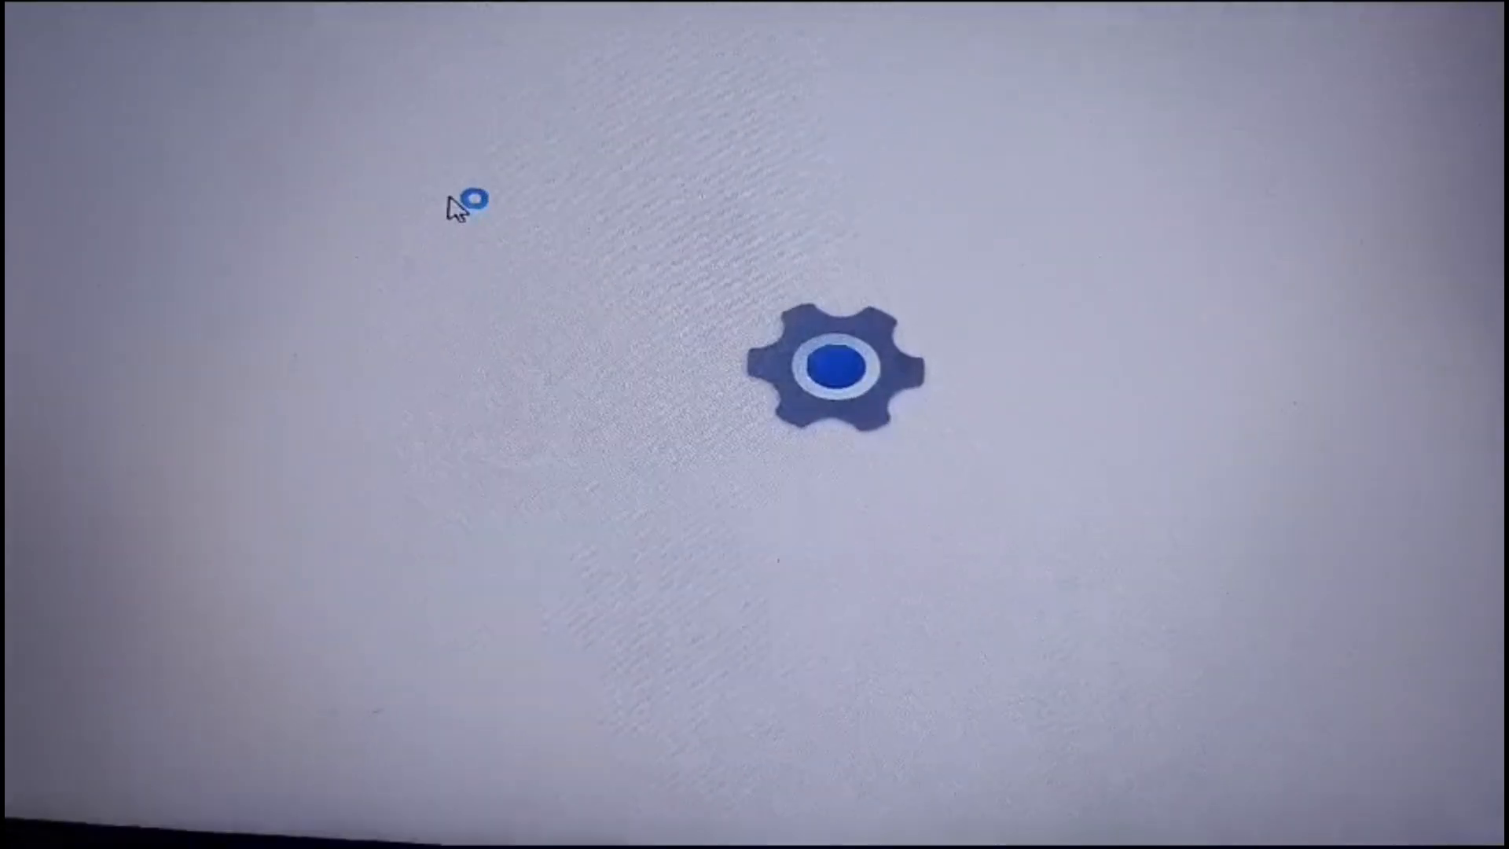
click(846, 366)
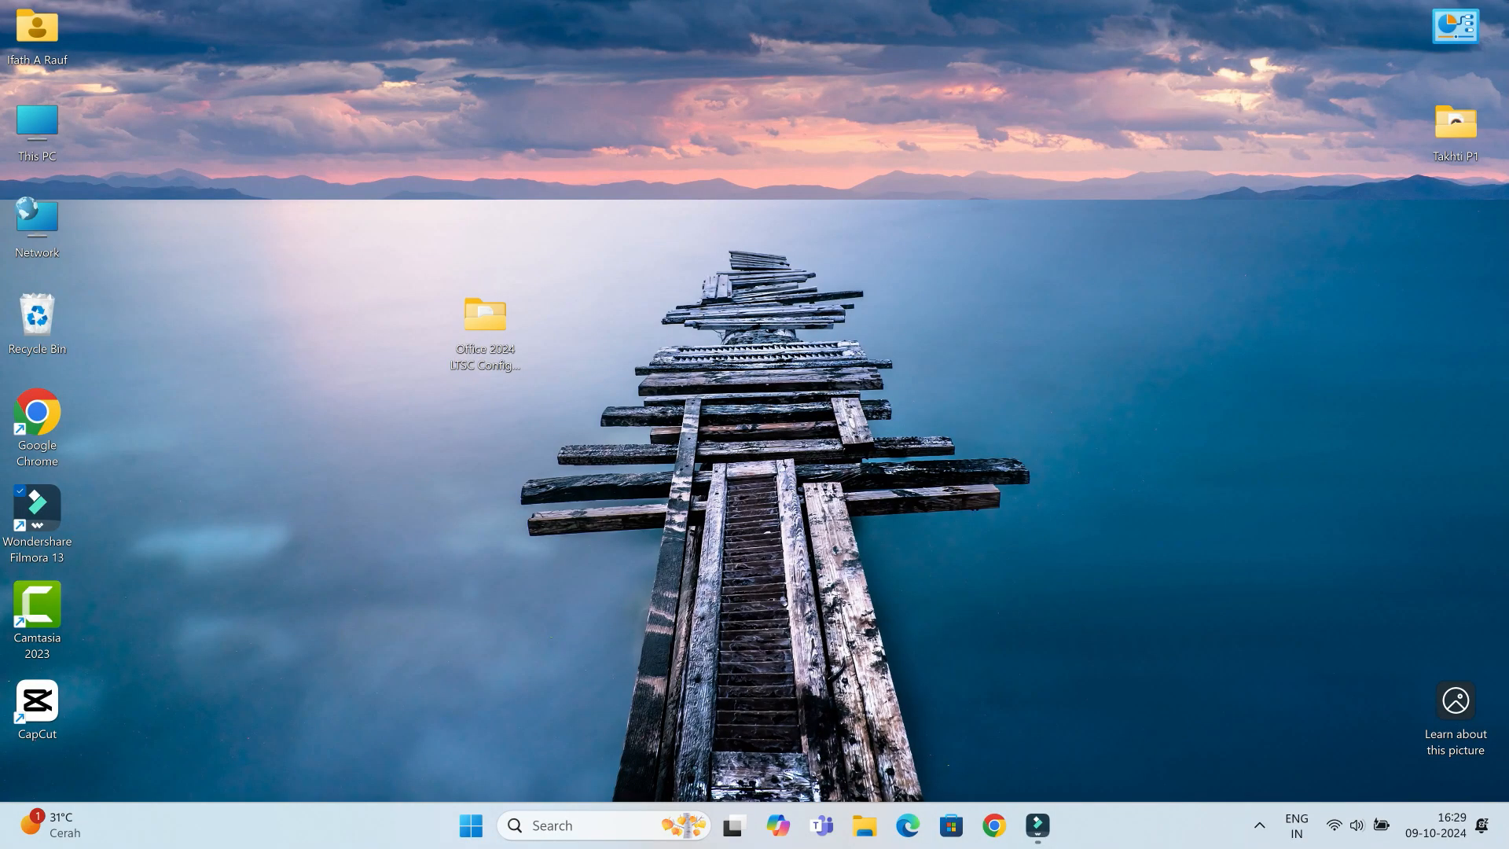
- Glance at Windows Update in Settings, then enter 'winver' in the Run dialog
click(470, 825)
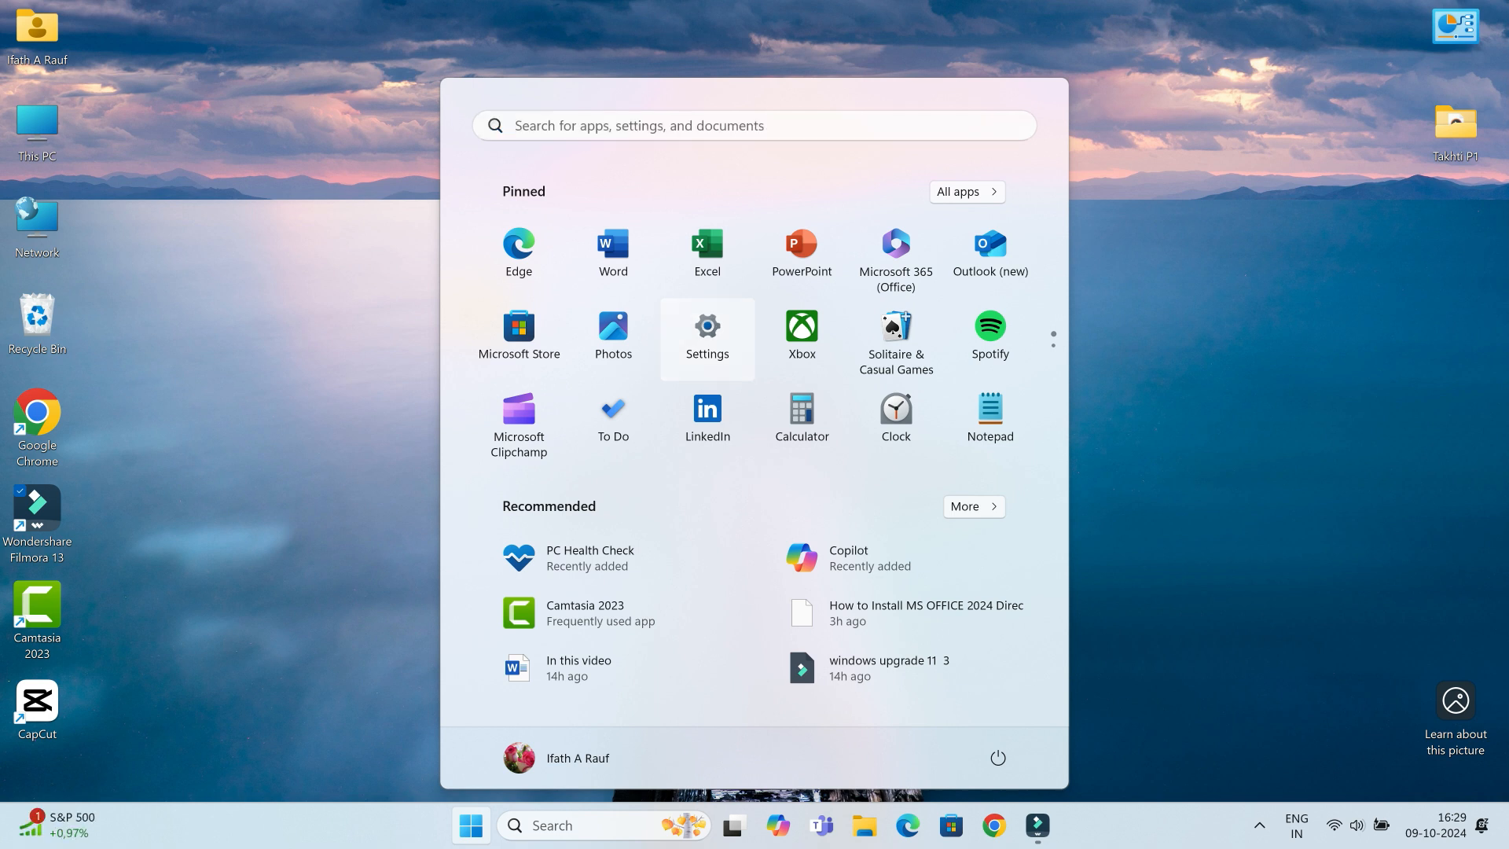
click(706, 335)
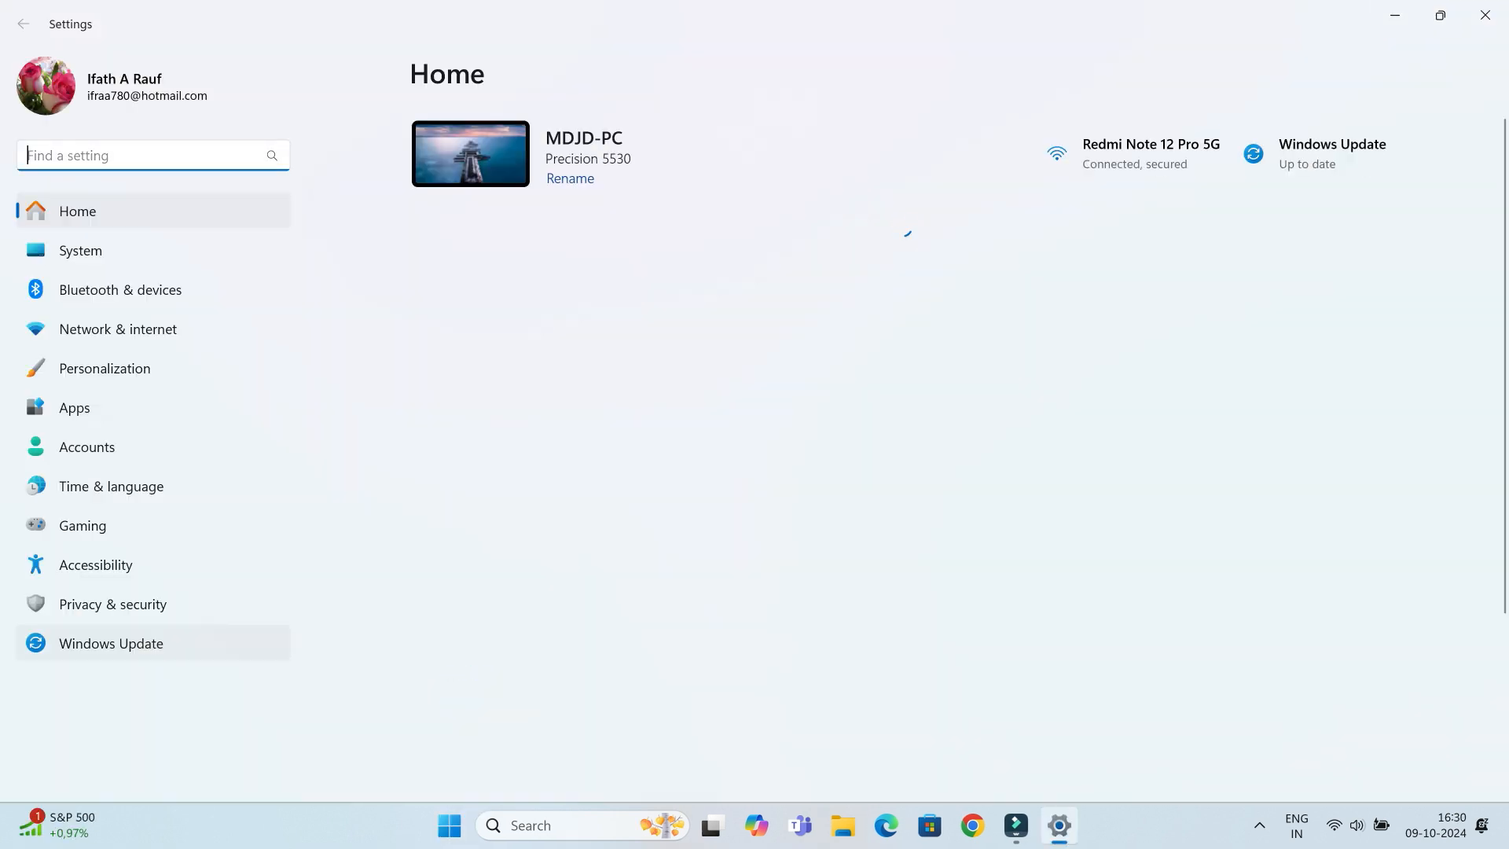
click(110, 643)
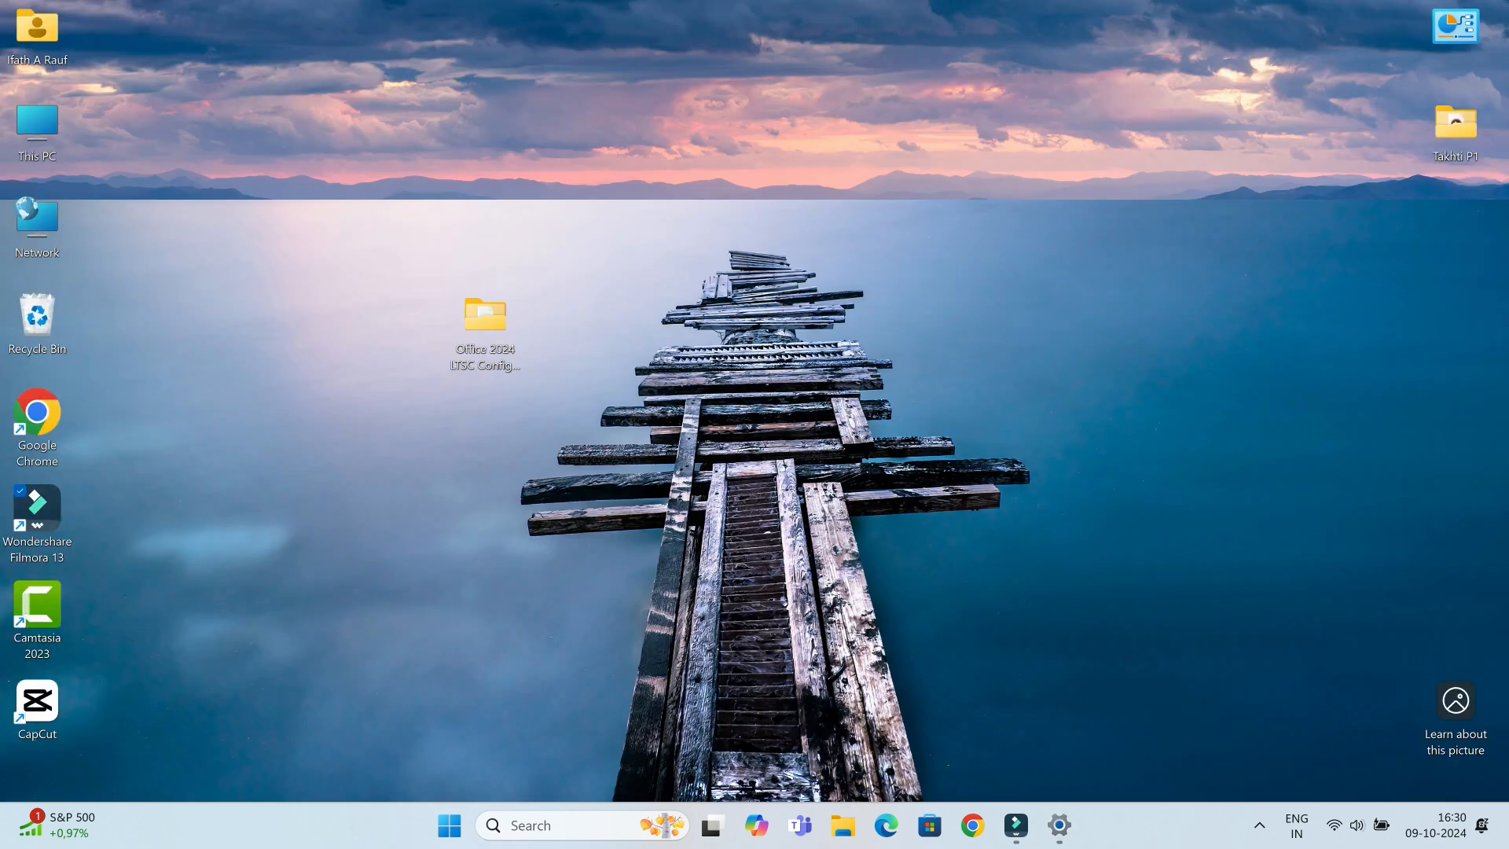
text(winver)
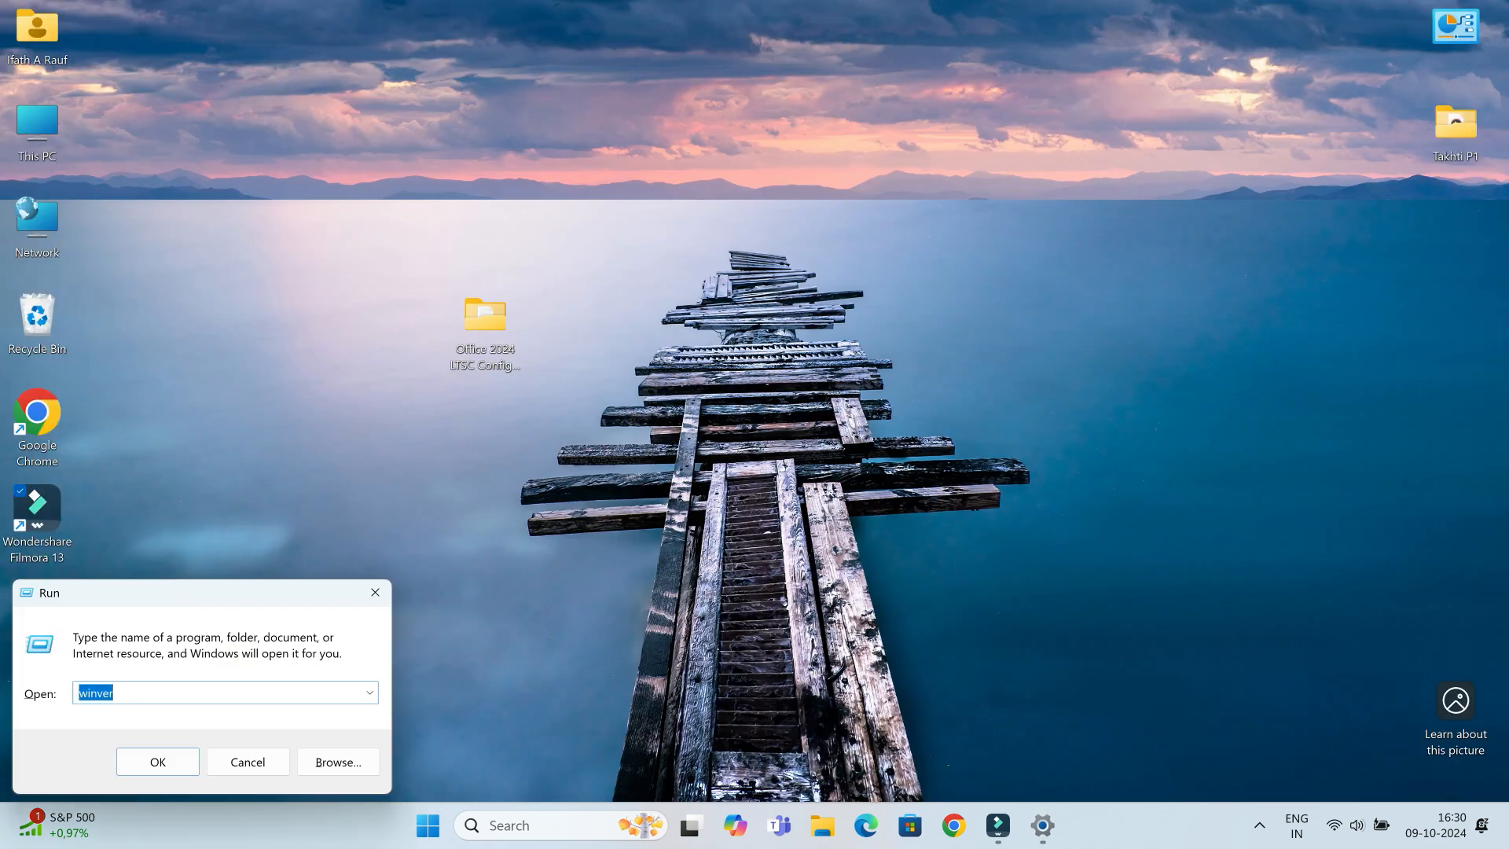